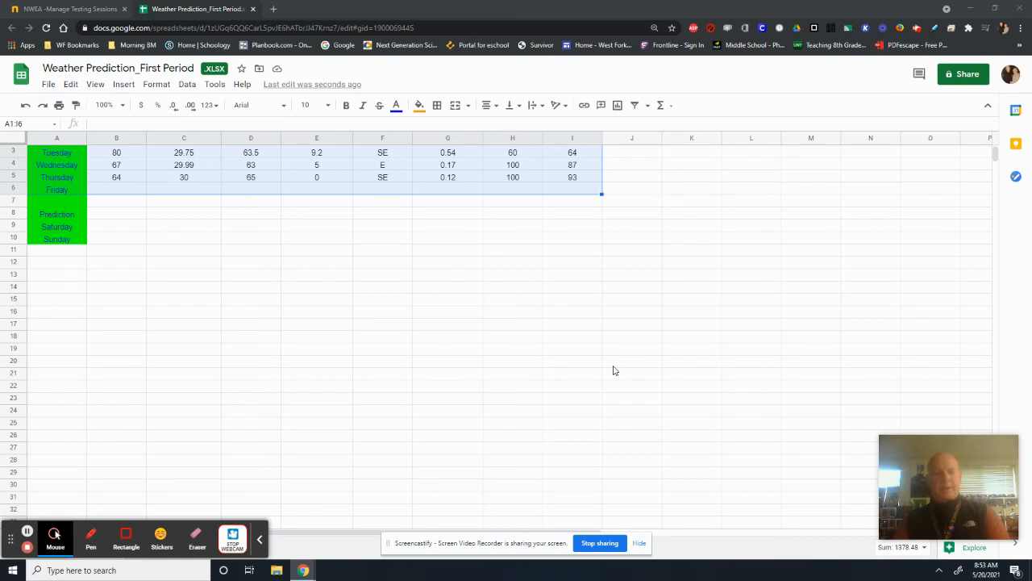
mouse_move(680, 234)
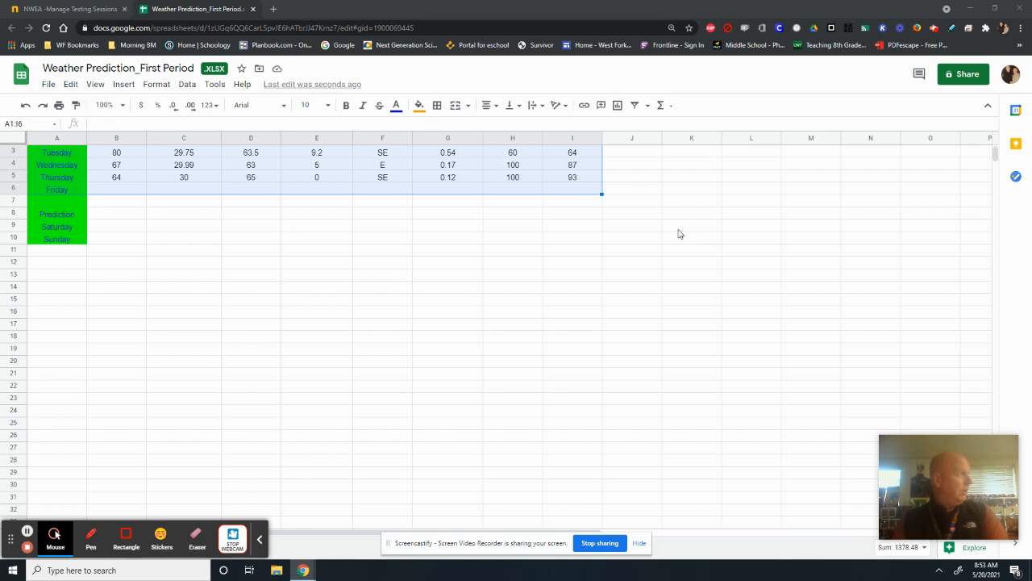
mouse_move(237, 425)
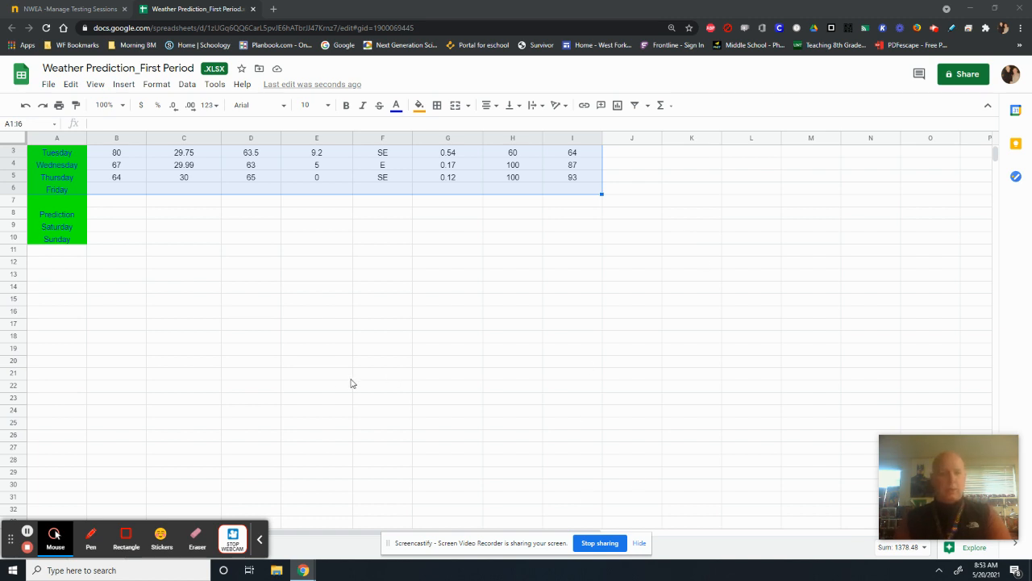
mouse_move(338, 384)
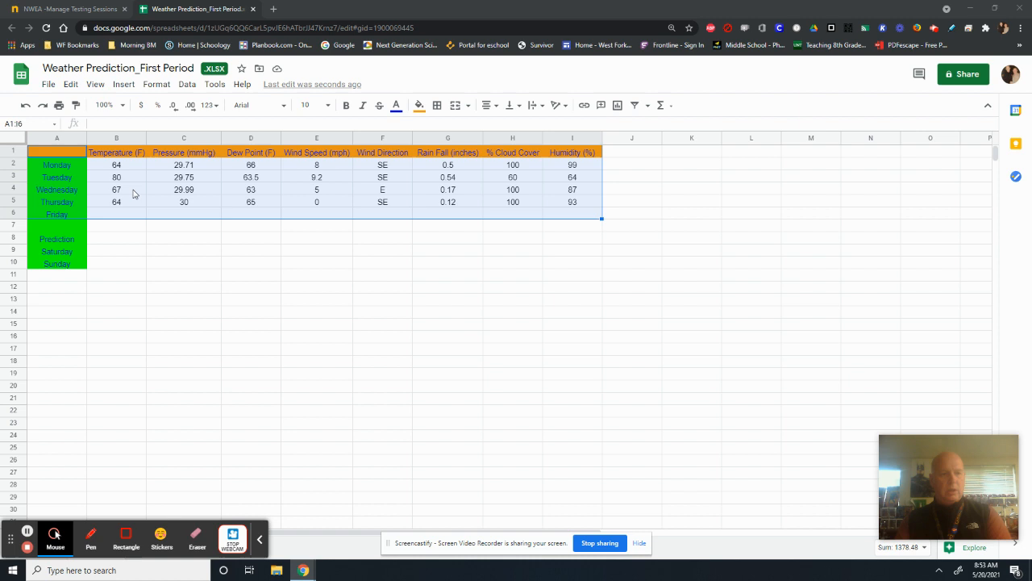
mouse_move(49, 274)
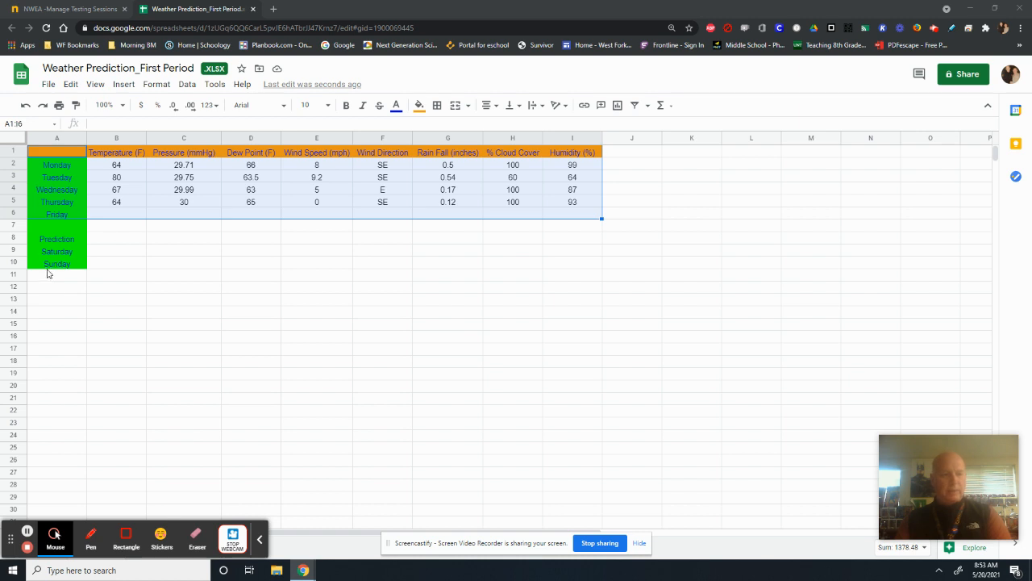
mouse_move(136, 321)
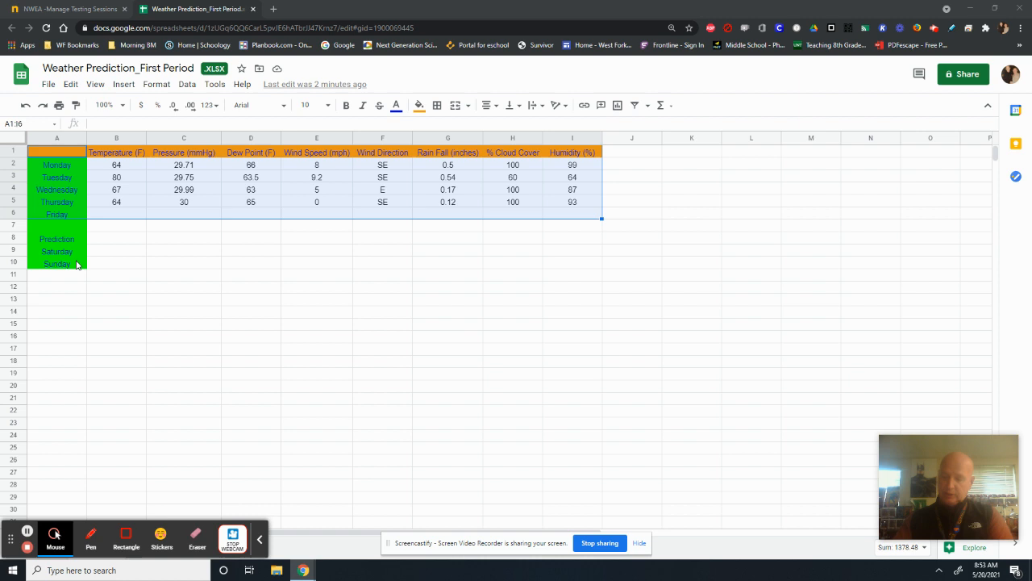
mouse_move(523, 273)
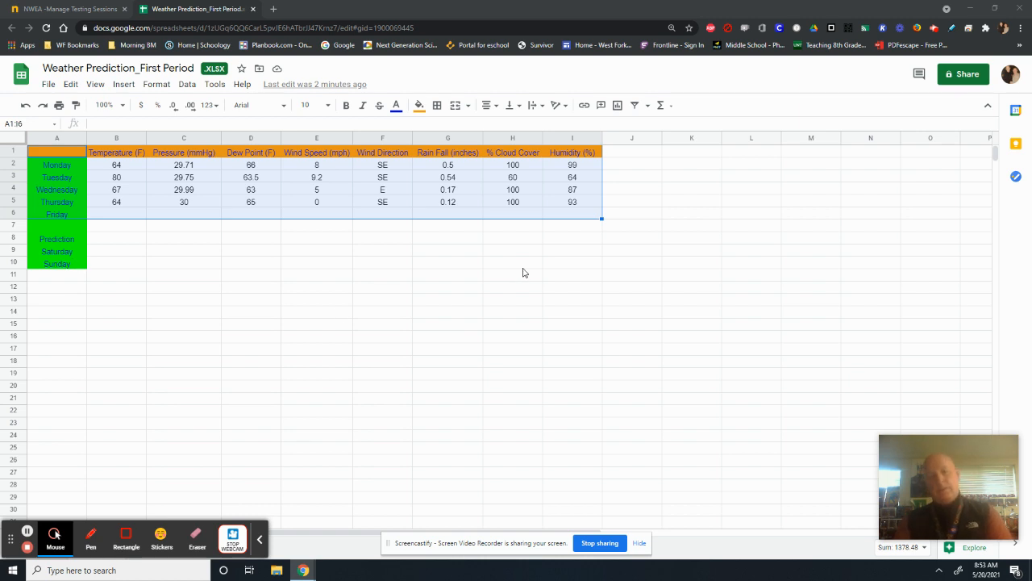
mouse_move(158, 311)
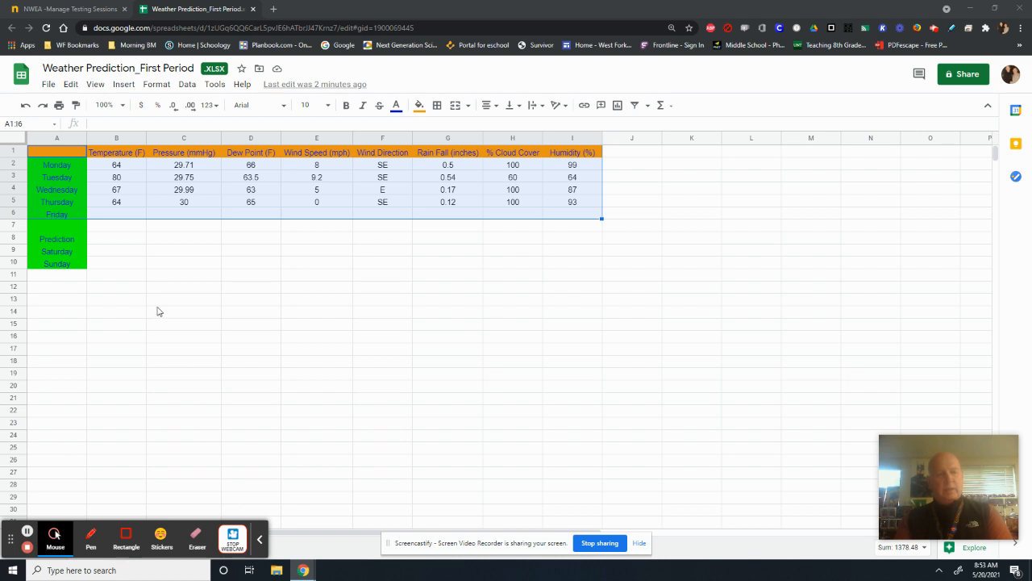
mouse_move(371, 184)
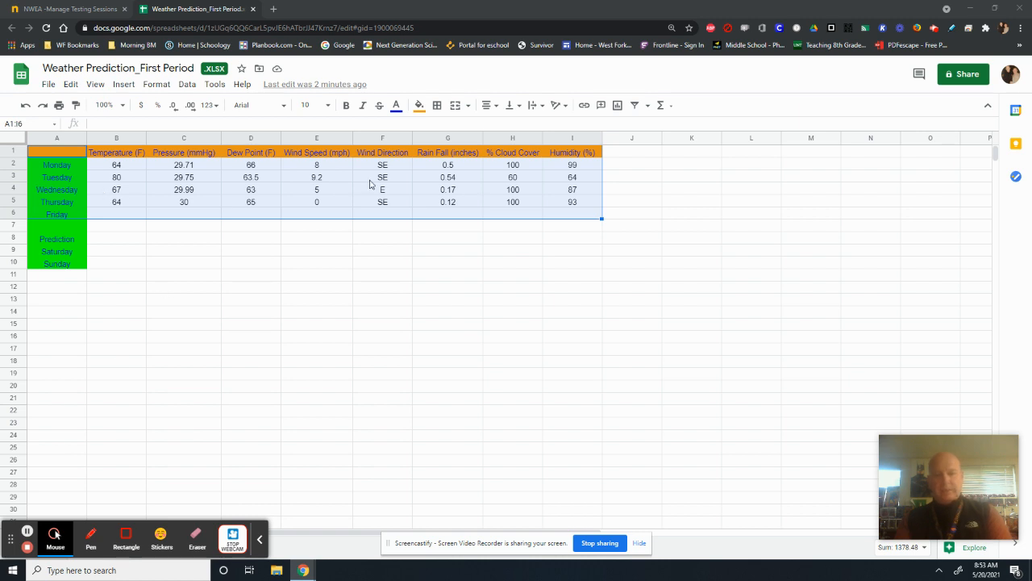
mouse_move(109, 255)
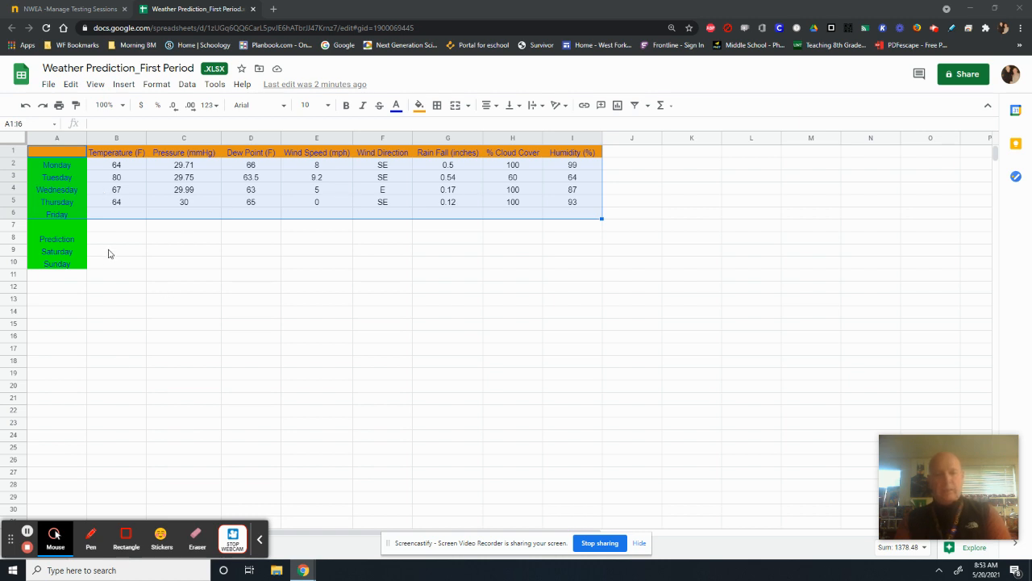
mouse_move(117, 261)
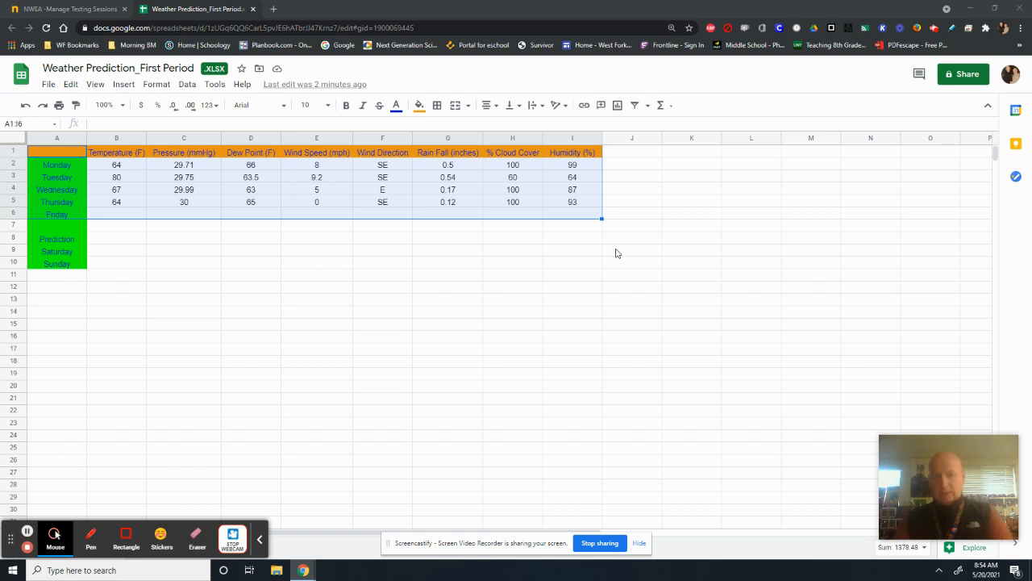
mouse_move(374, 282)
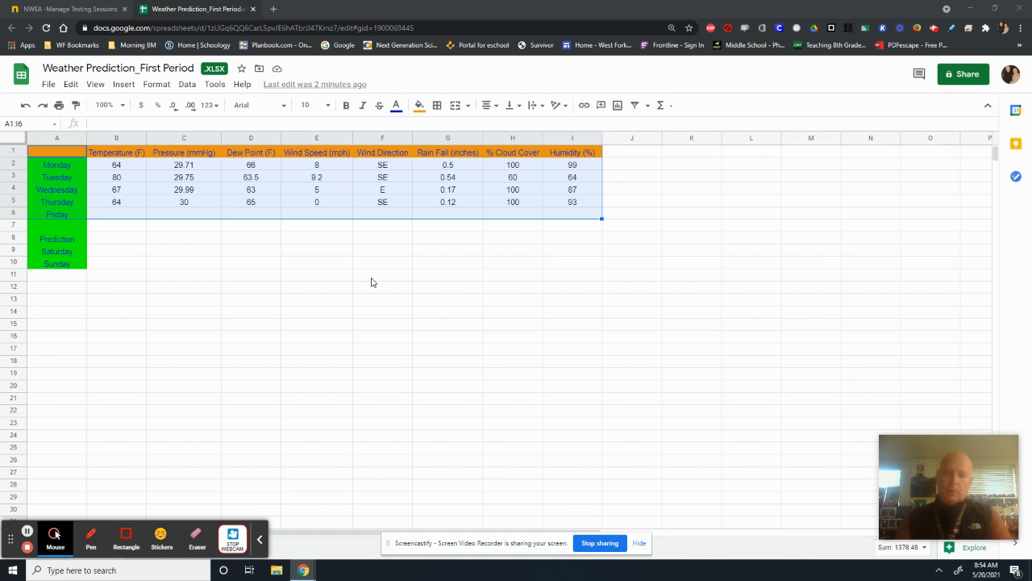
mouse_move(461, 318)
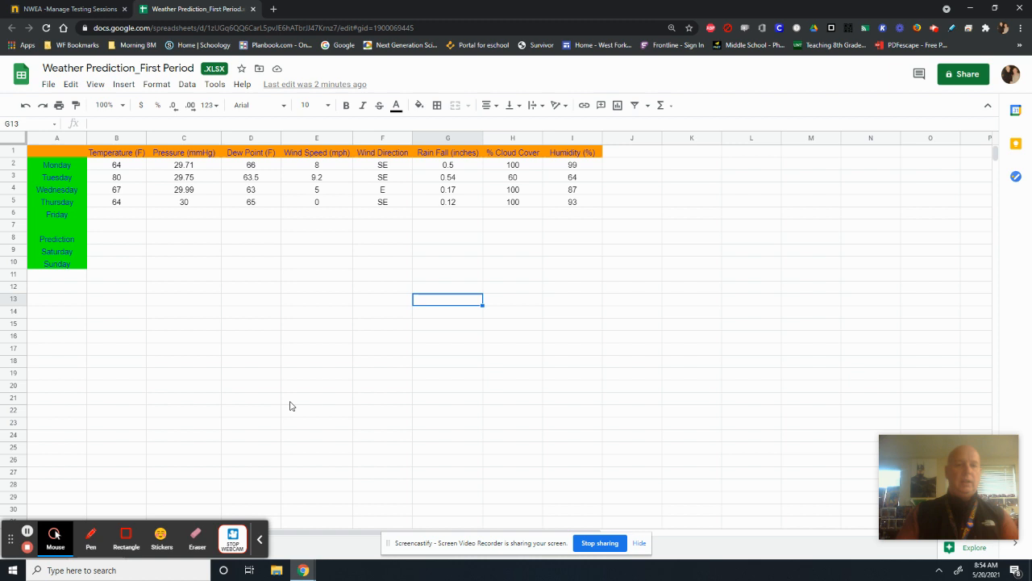
mouse_move(274, 395)
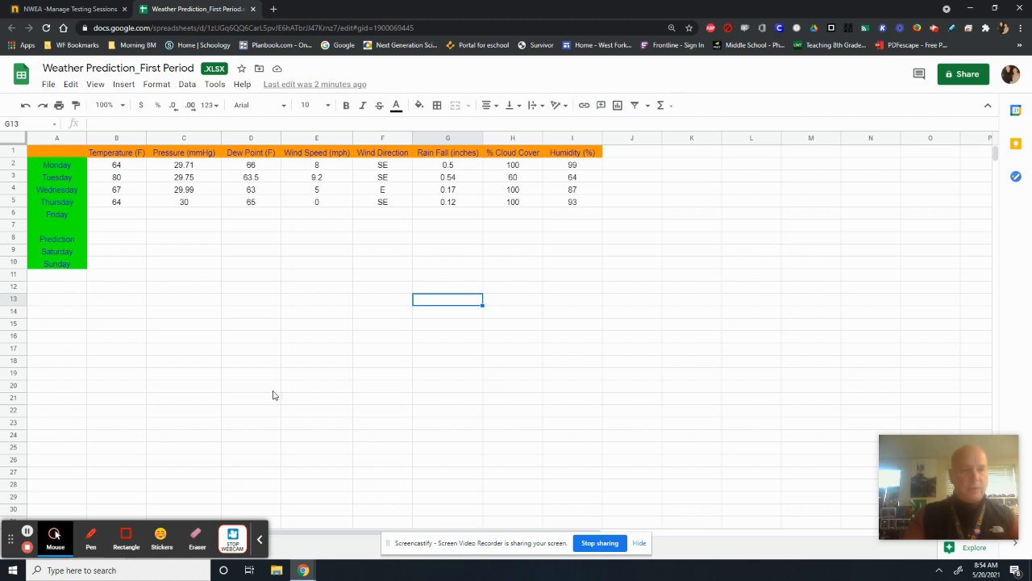
mouse_move(56, 159)
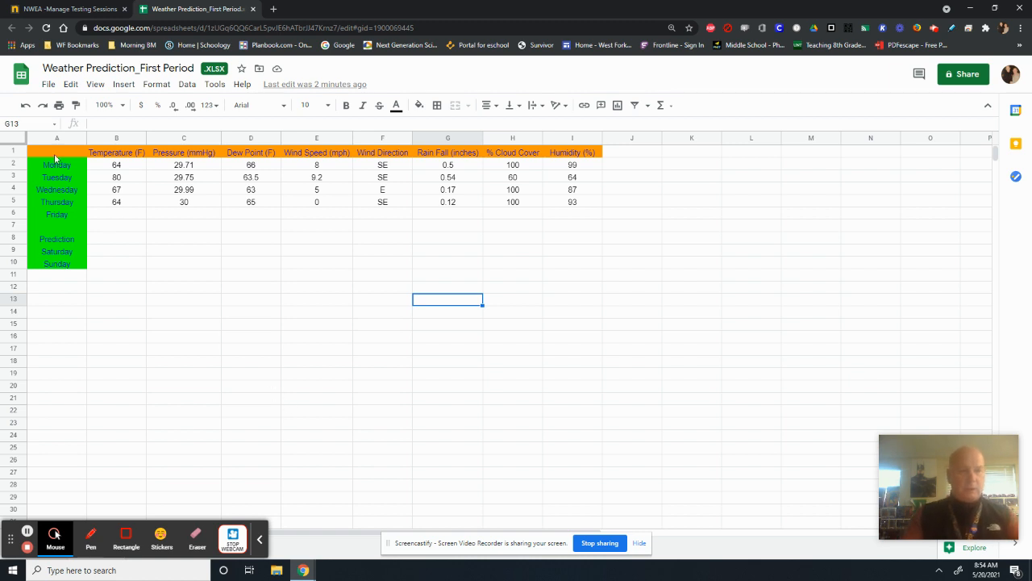
mouse_move(97, 223)
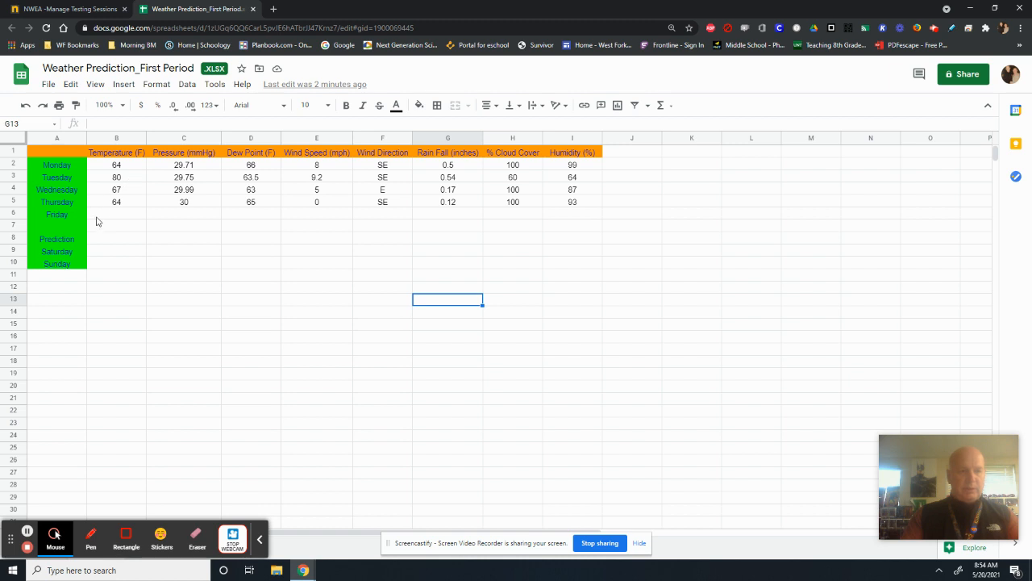
mouse_move(591, 212)
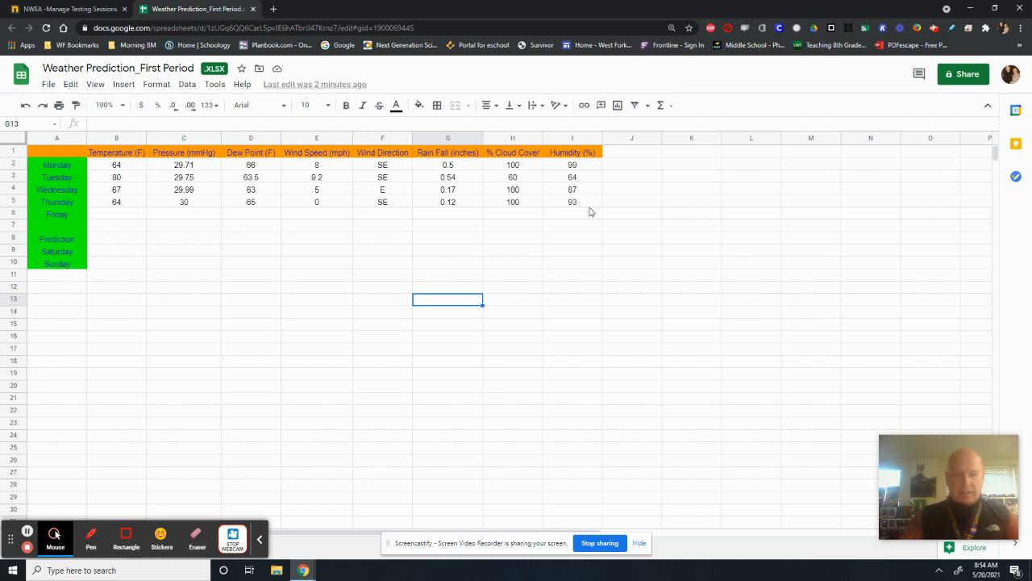
mouse_move(45, 155)
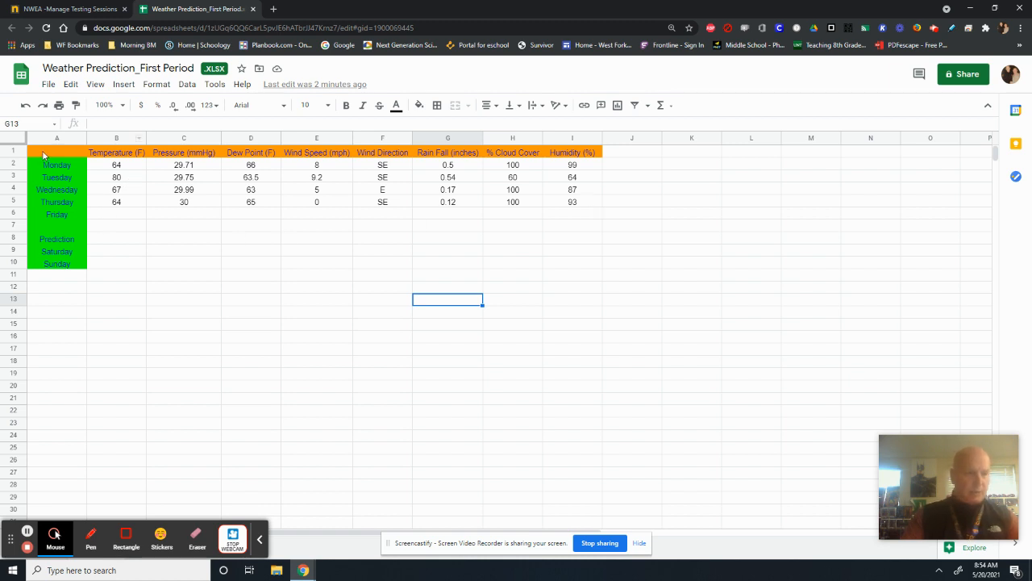
- Select the weather table from A1 to I6, headers and day names included
click(57, 152)
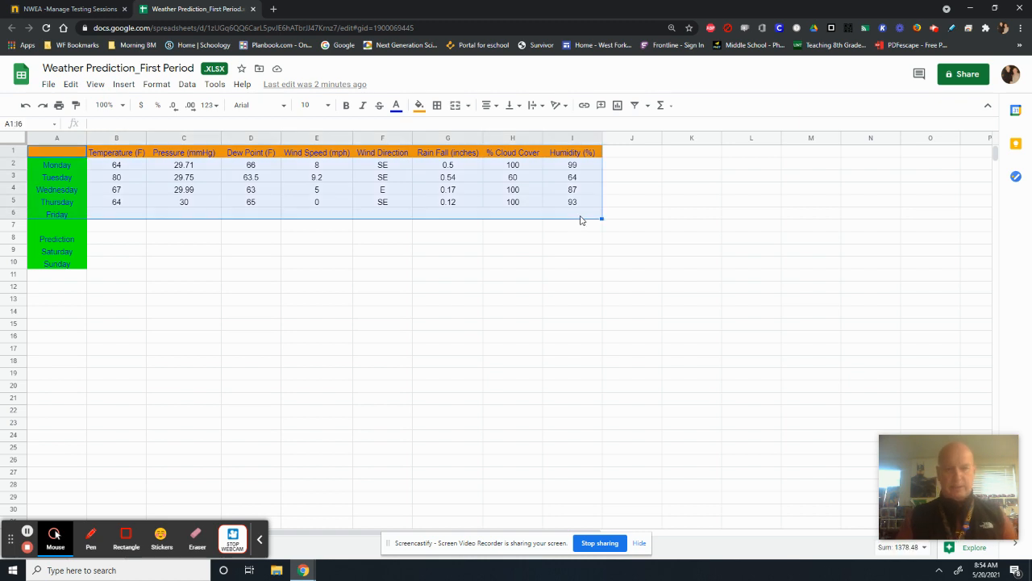
mouse_move(582, 220)
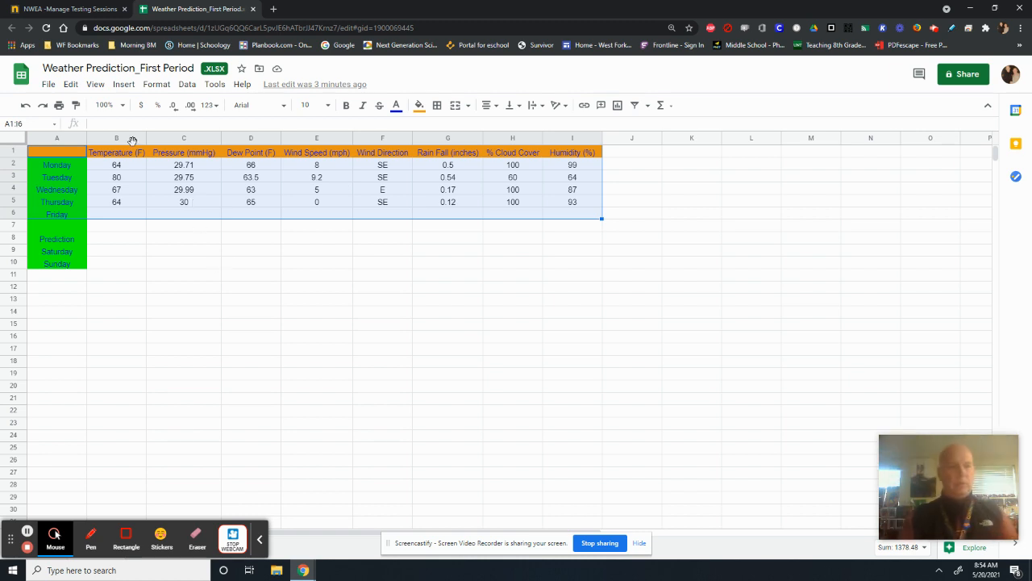
mouse_move(124, 84)
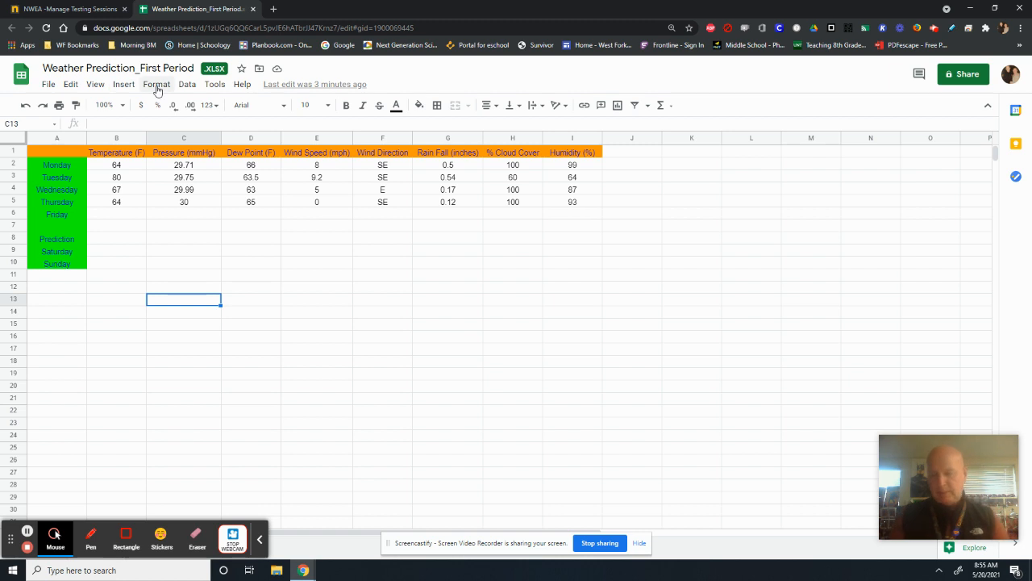
mouse_move(48, 84)
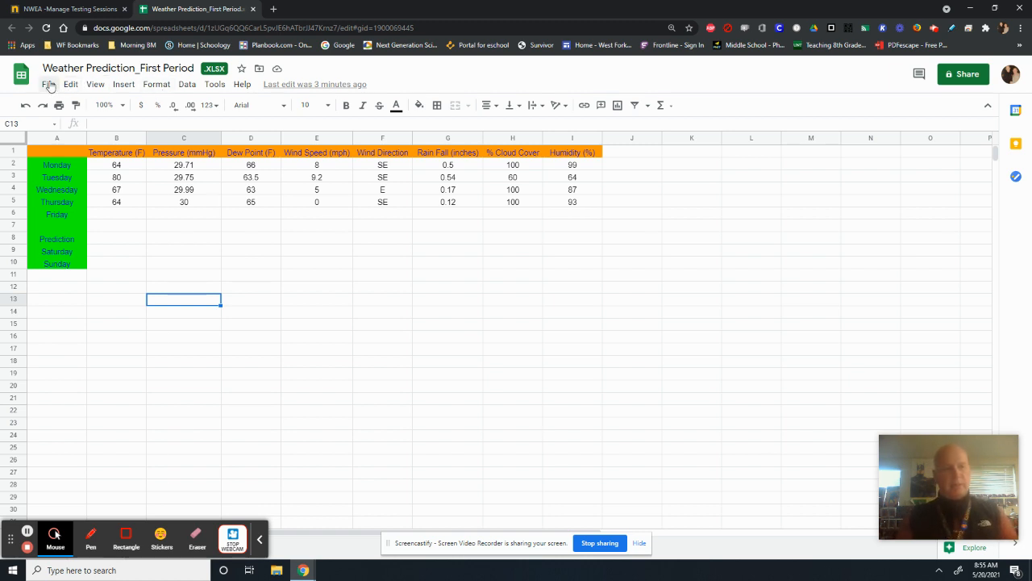
click(48, 84)
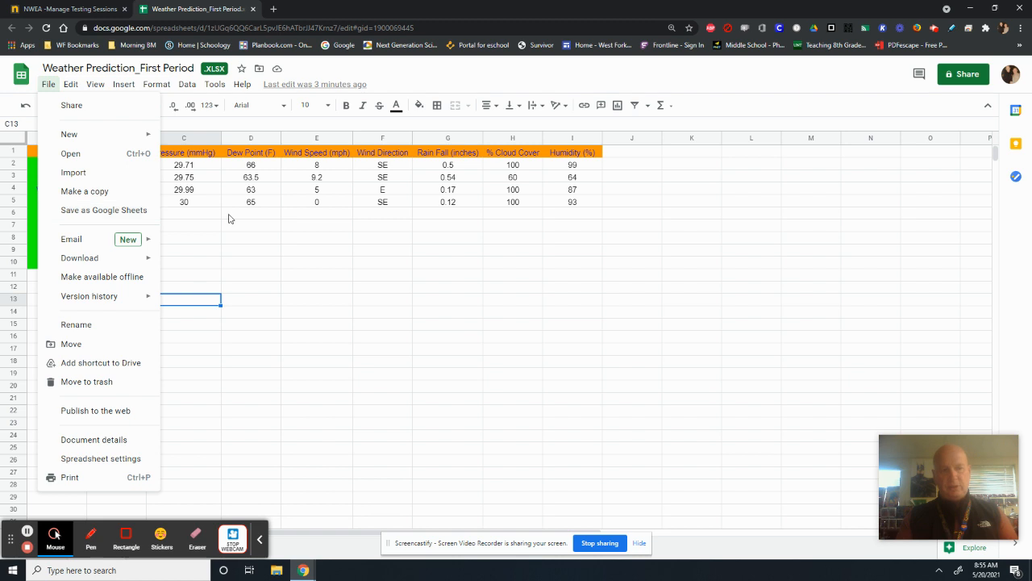
mouse_move(645, 397)
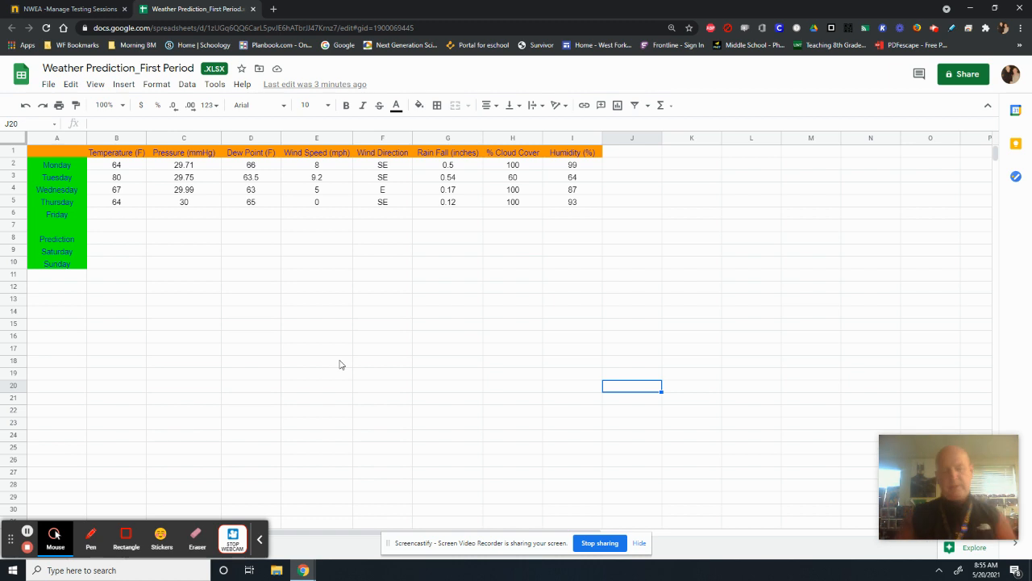
mouse_move(75, 187)
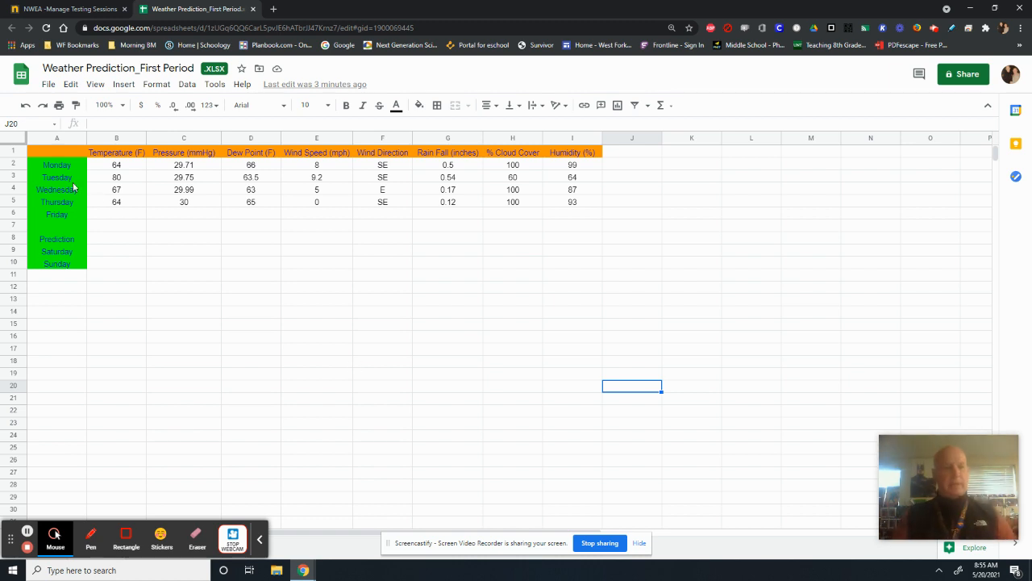
click(56, 152)
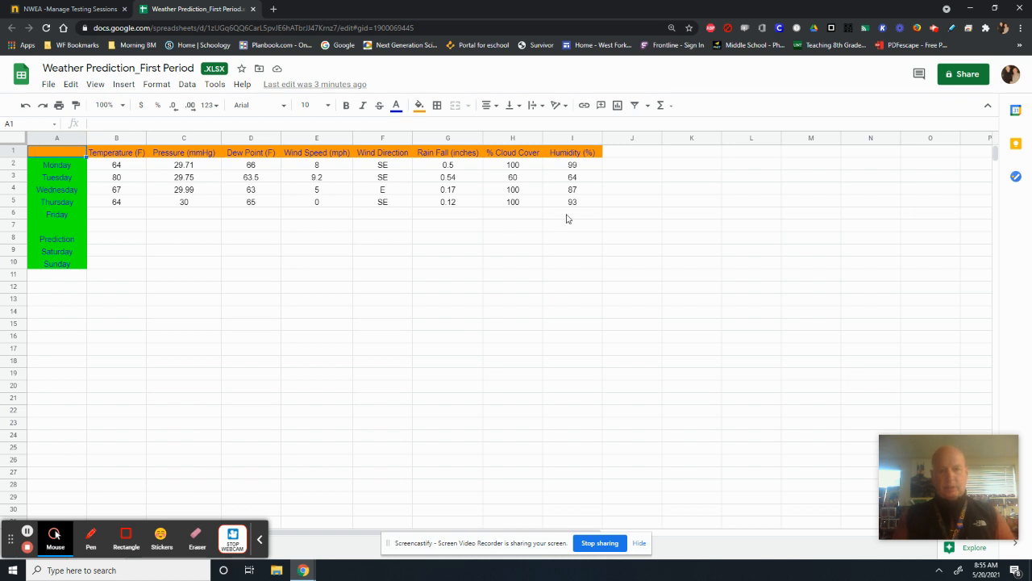
drag(56, 152, 573, 213)
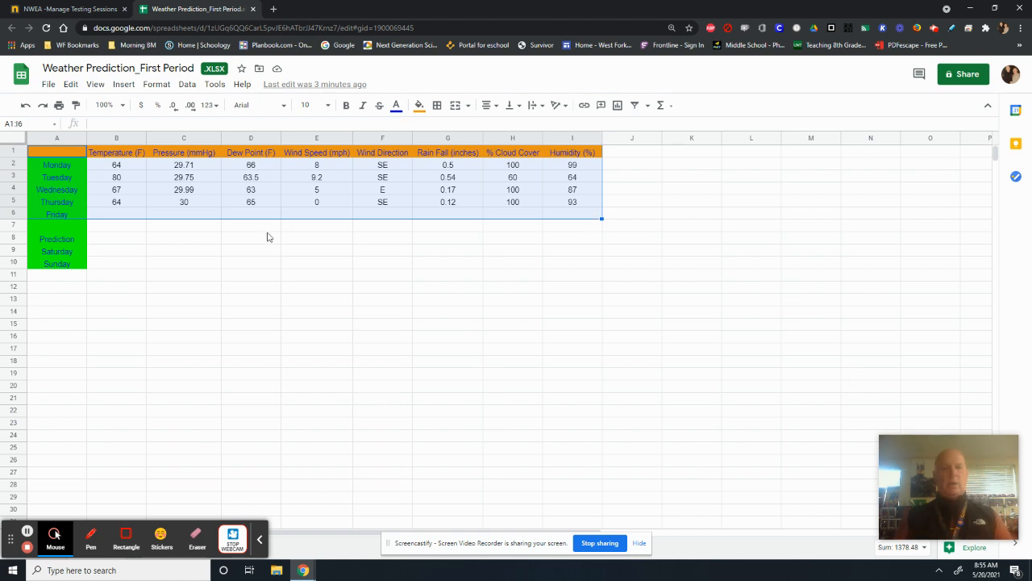
- Insert a column chart of the A1:I6 weather data and show its Setup settings
click(122, 84)
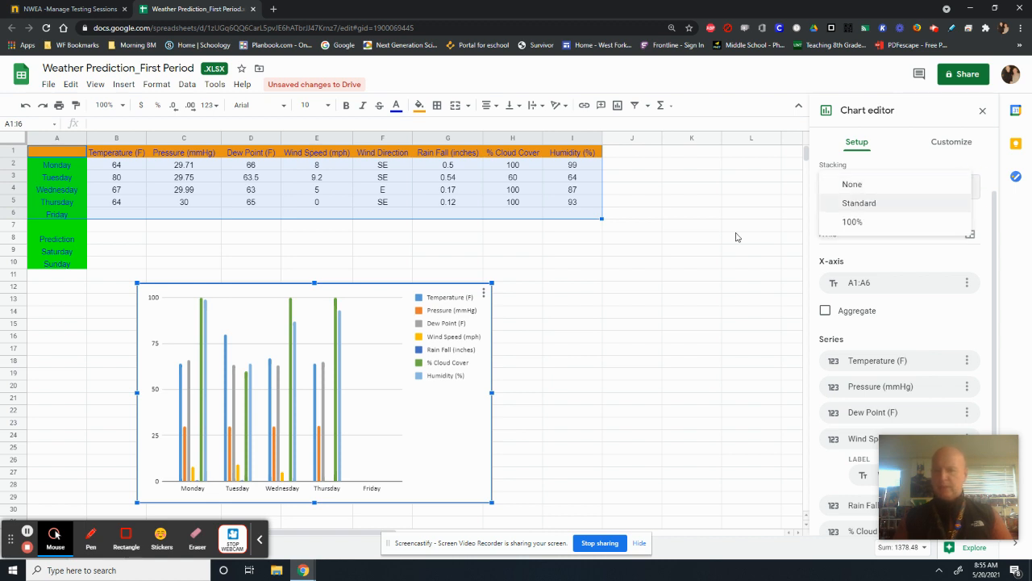
click(751, 237)
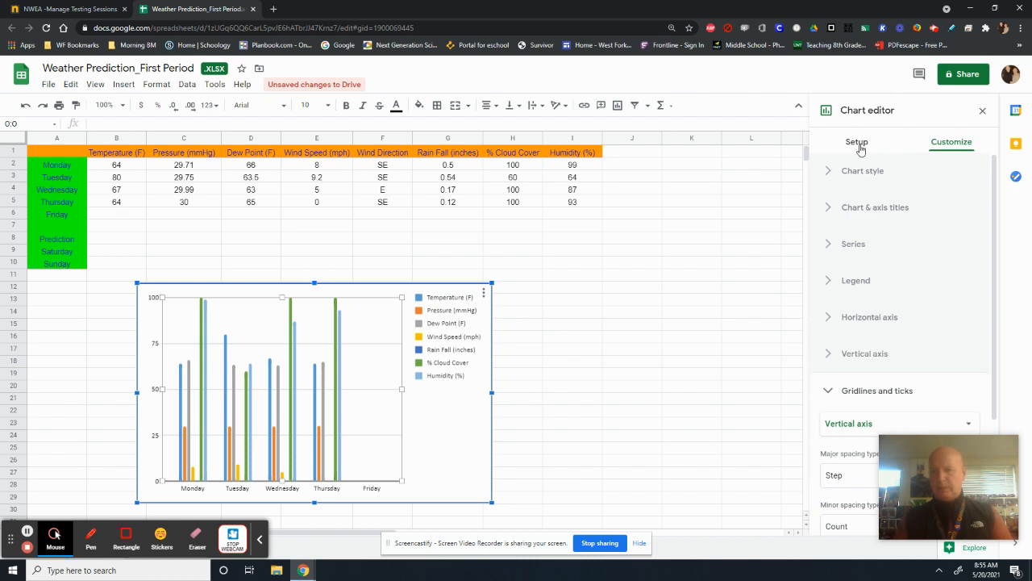
click(857, 142)
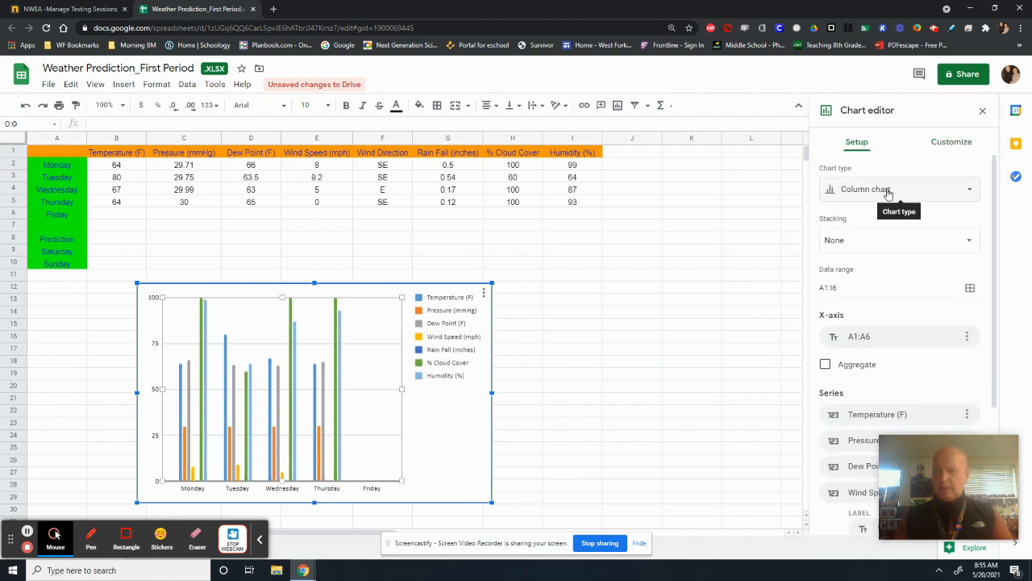
mouse_move(531, 369)
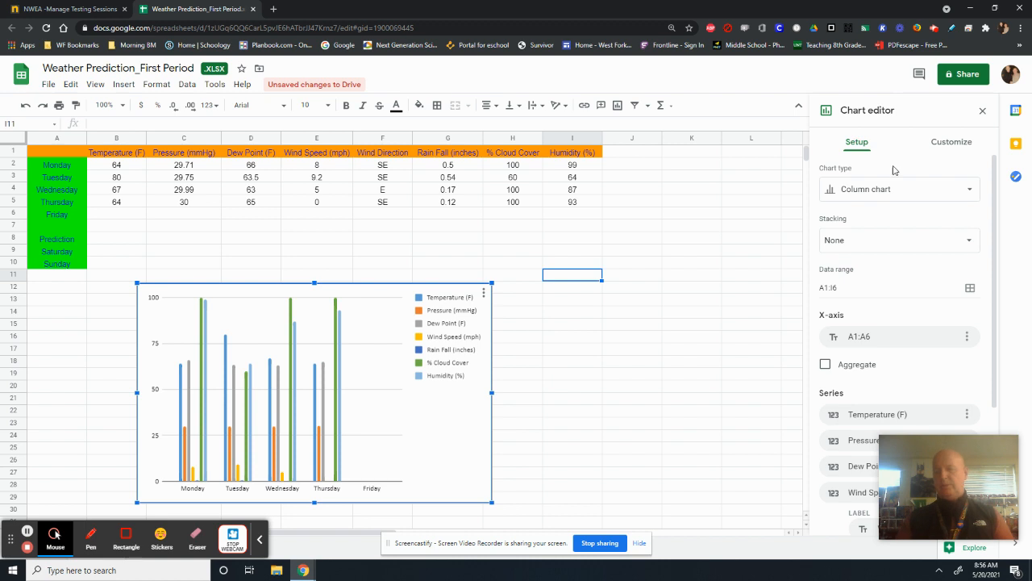
mouse_move(971, 197)
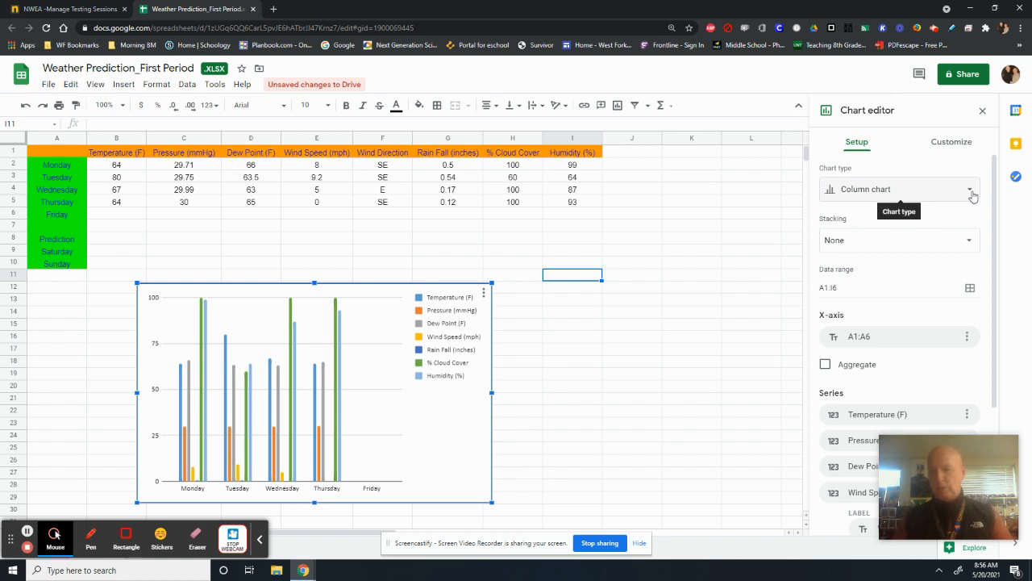
- Change the chart type from Column to Line chart
click(971, 189)
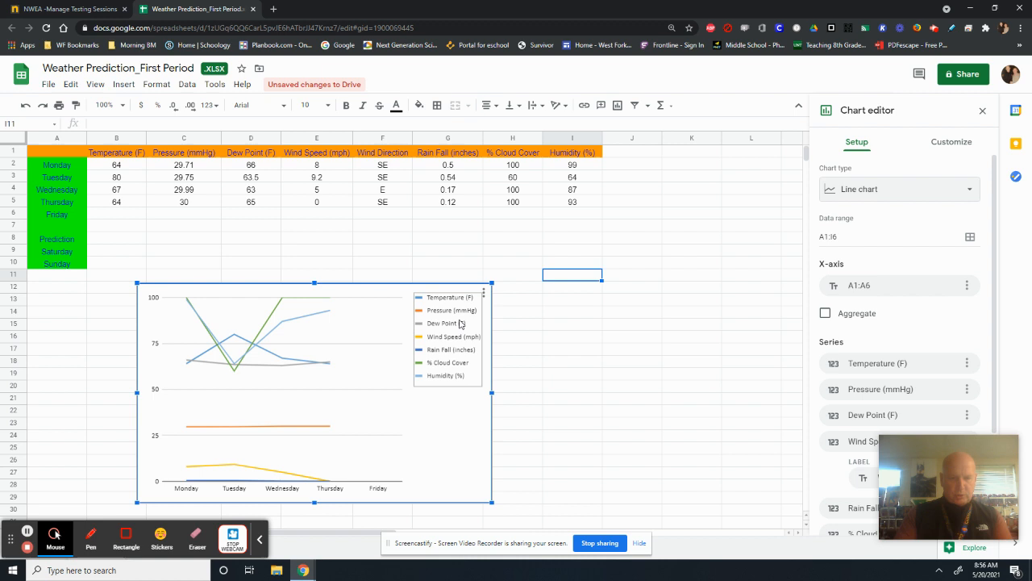
mouse_move(454, 363)
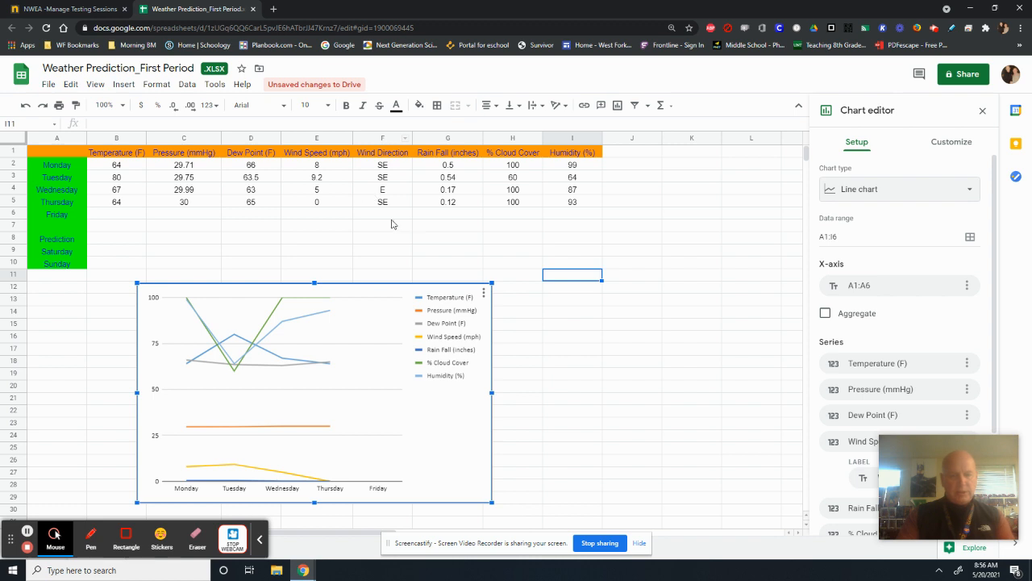
mouse_move(394, 261)
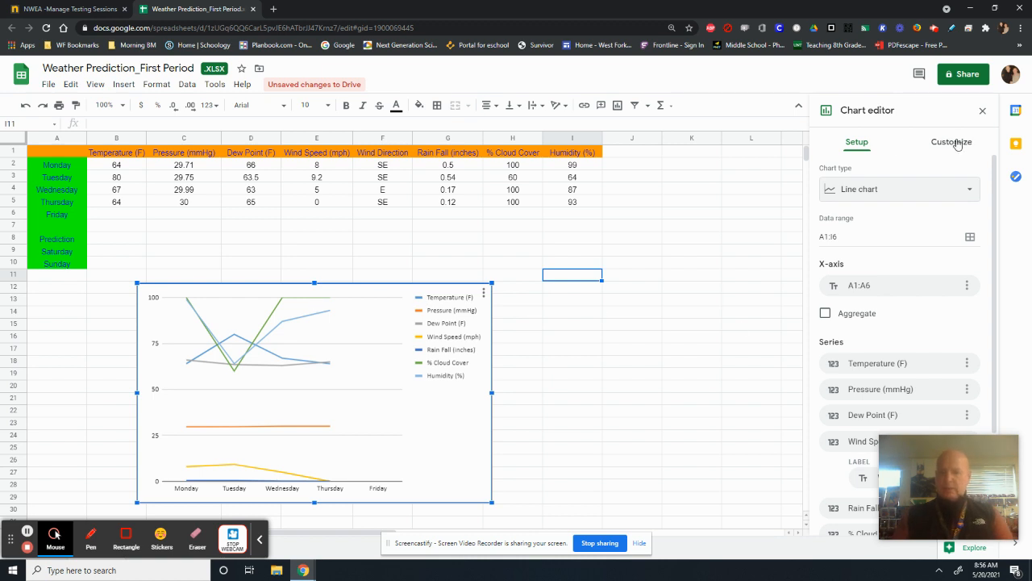
- Give the chart the title 'Weather Prediction' with centre alignment
click(951, 142)
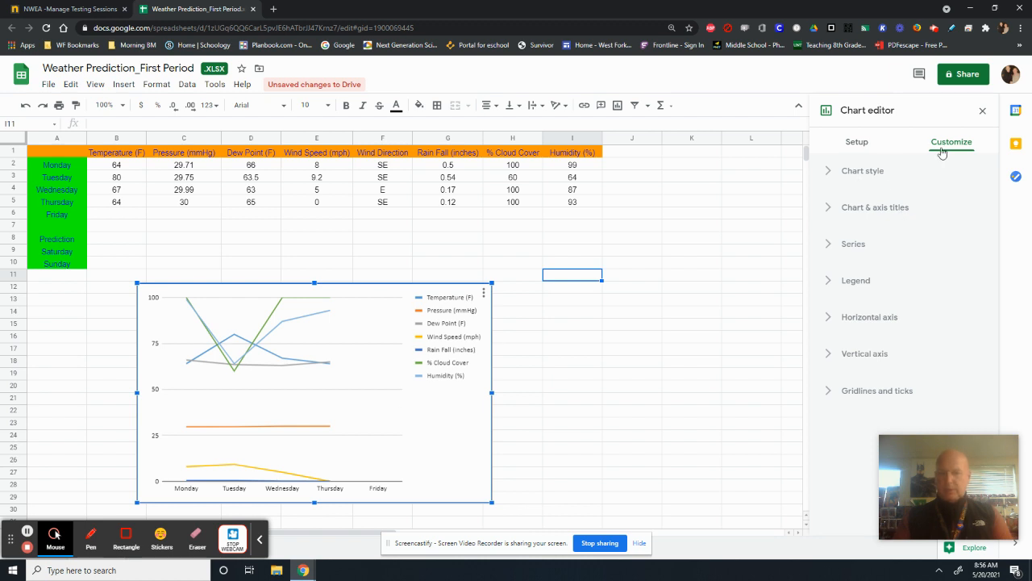
click(874, 207)
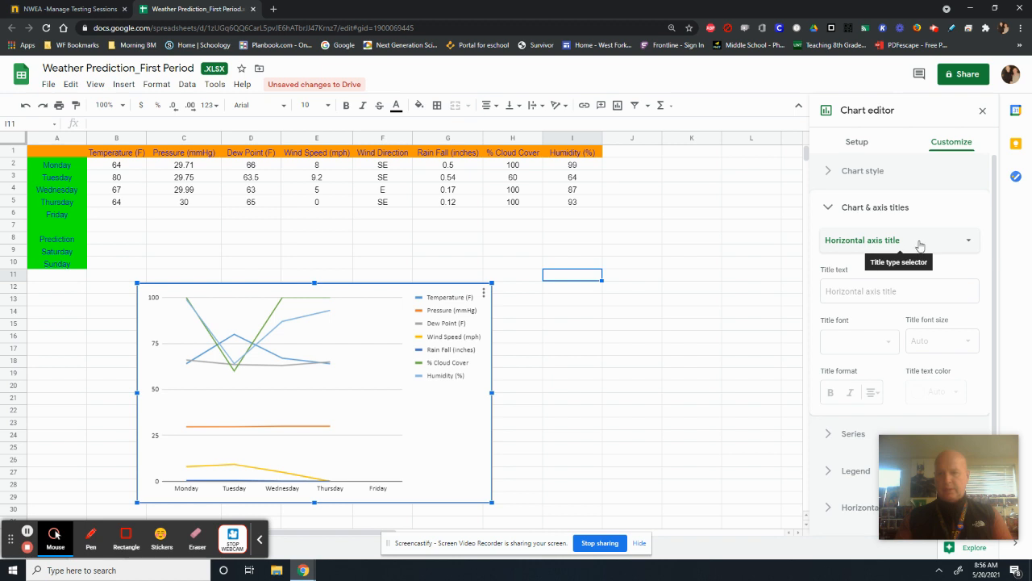
click(899, 239)
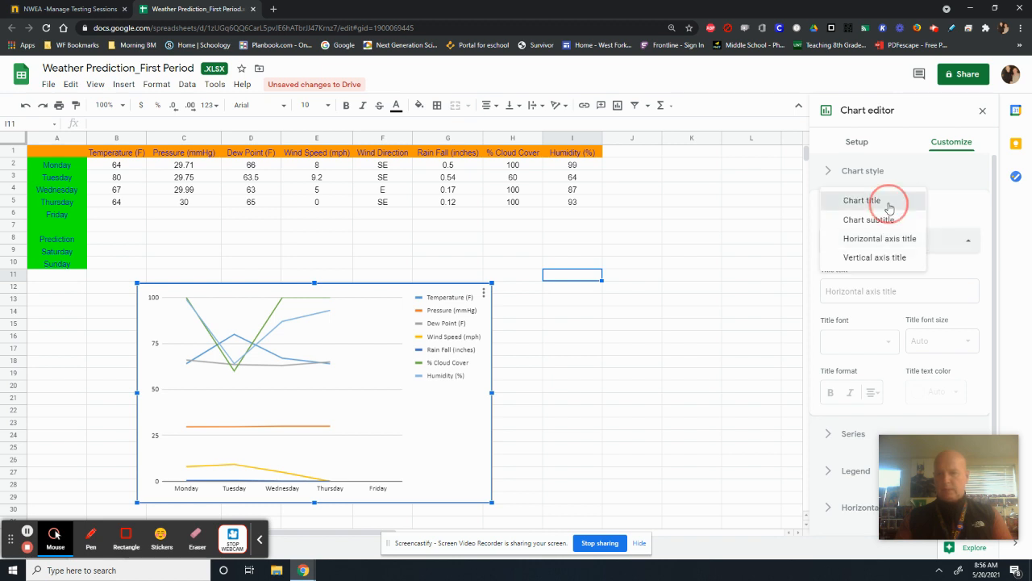
click(861, 200)
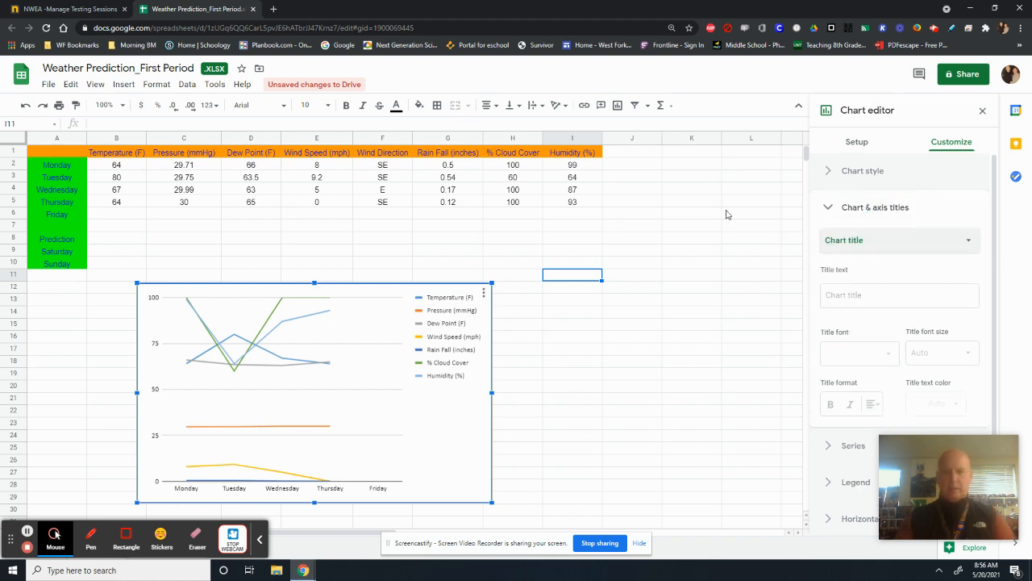
click(900, 294)
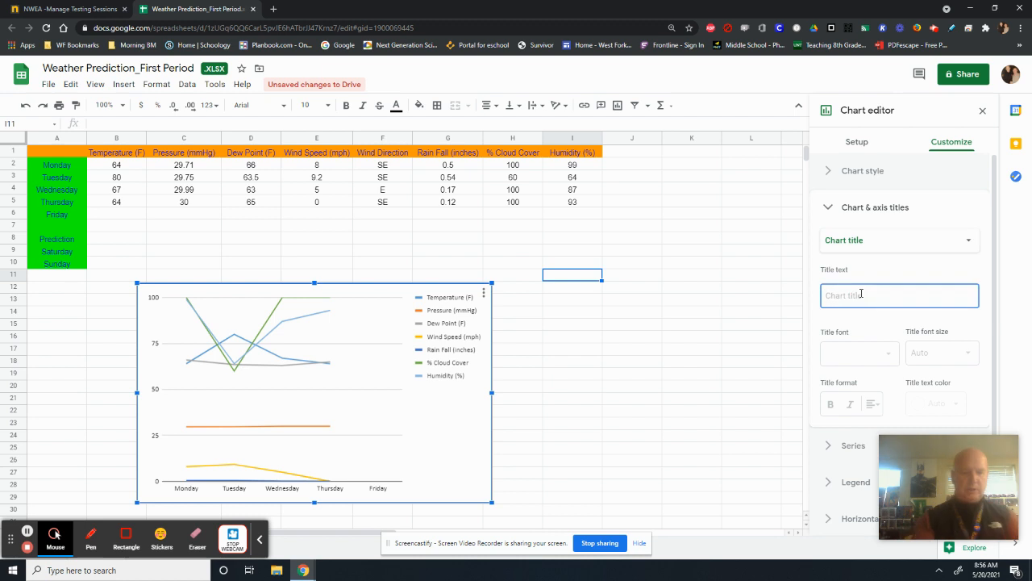
text(Weather Prediction)
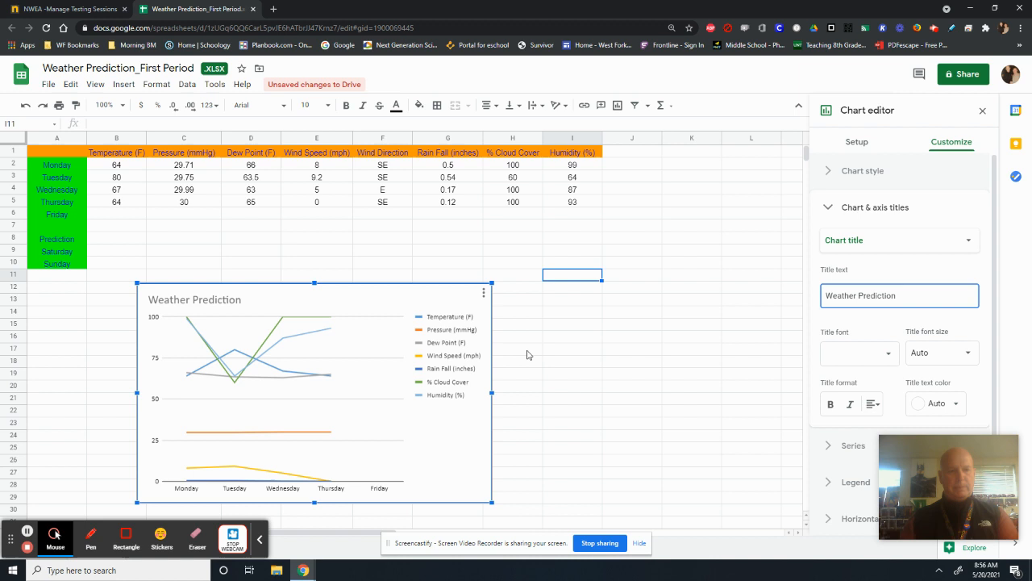
click(871, 404)
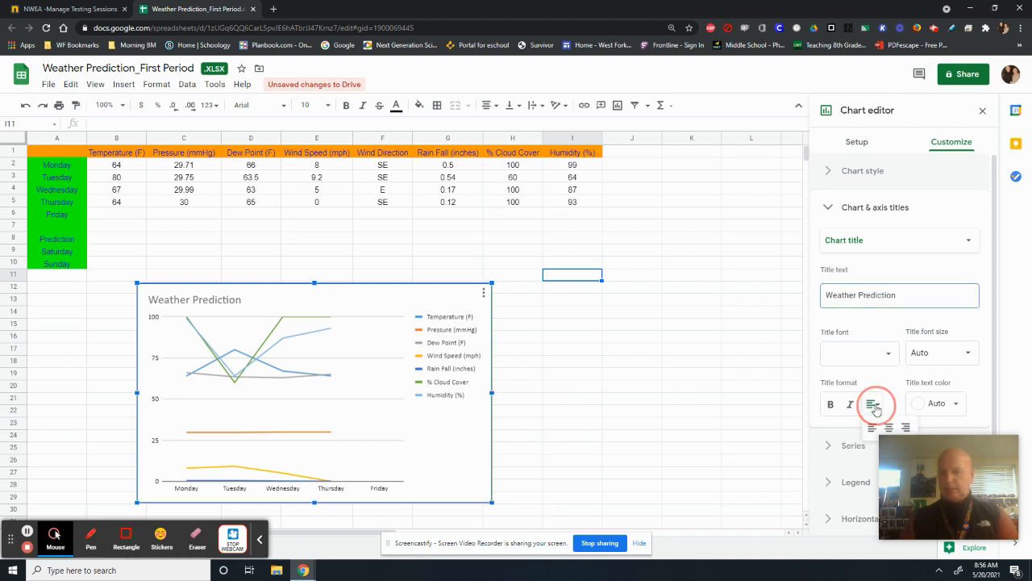
click(874, 403)
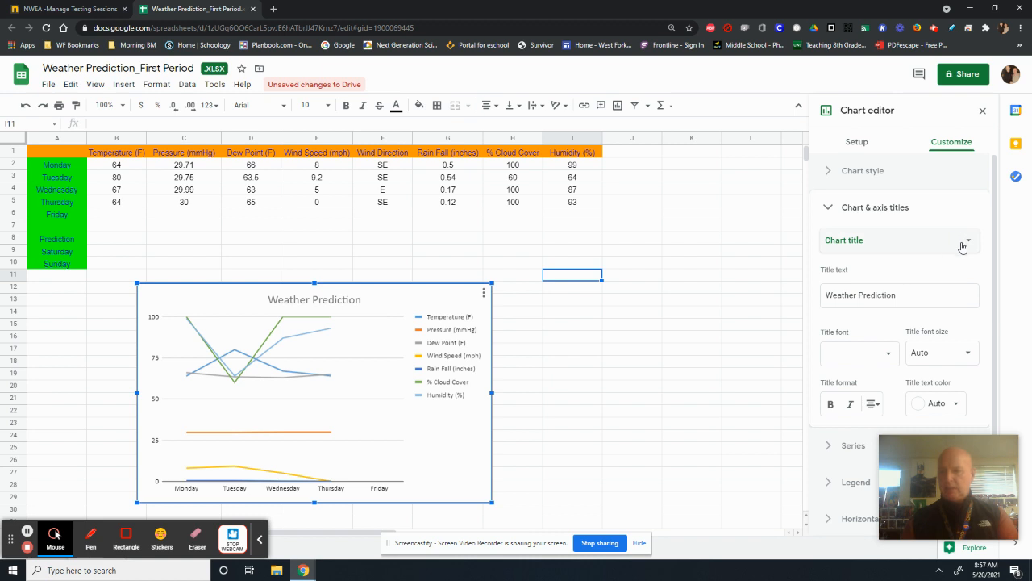
click(965, 240)
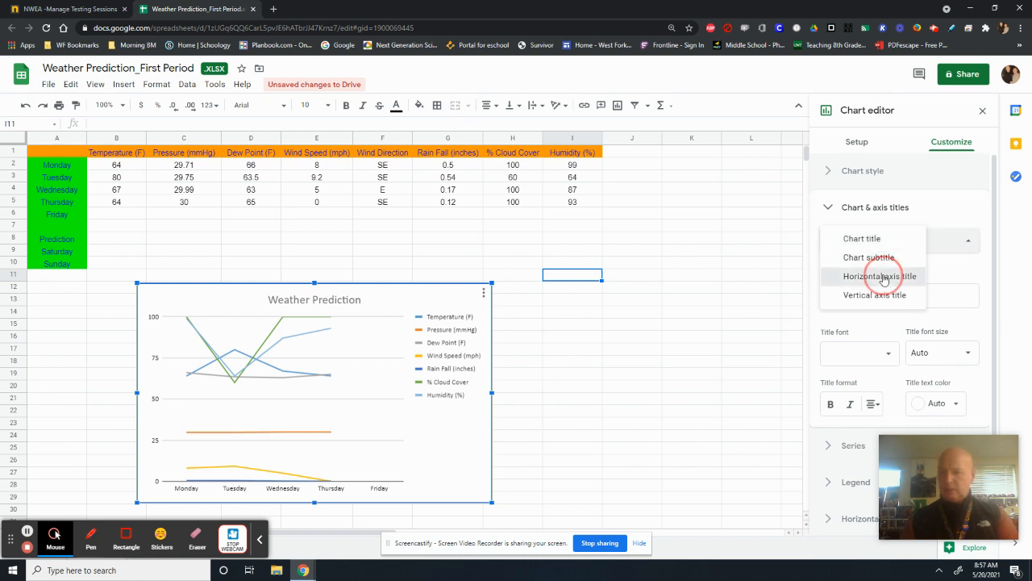
- Label the horizontal axis 'Days of the Week' and the vertical axis 'Data Range (0-100)', then close the editor
click(881, 276)
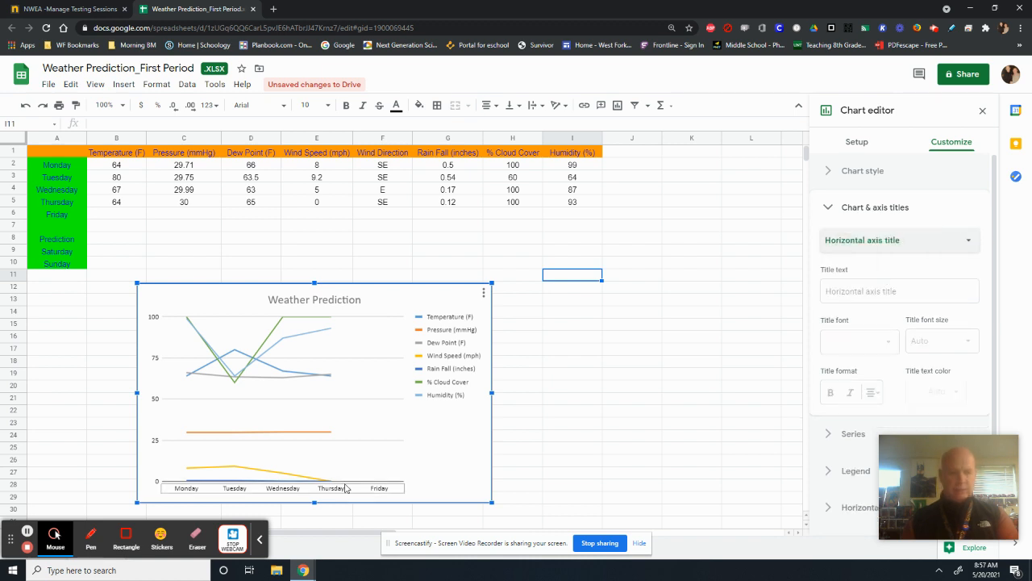
click(897, 290)
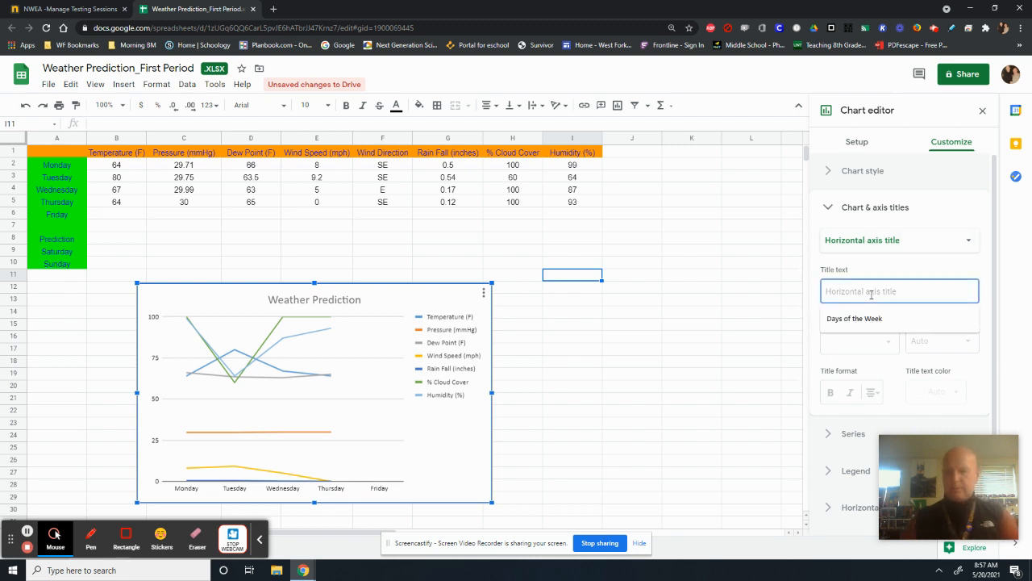
text(Days of the Week)
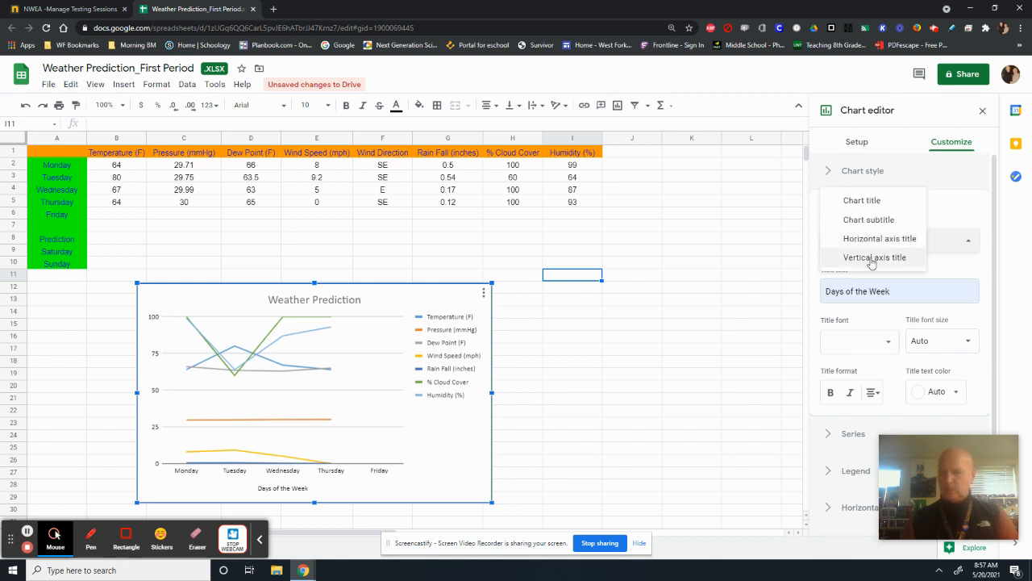
click(874, 257)
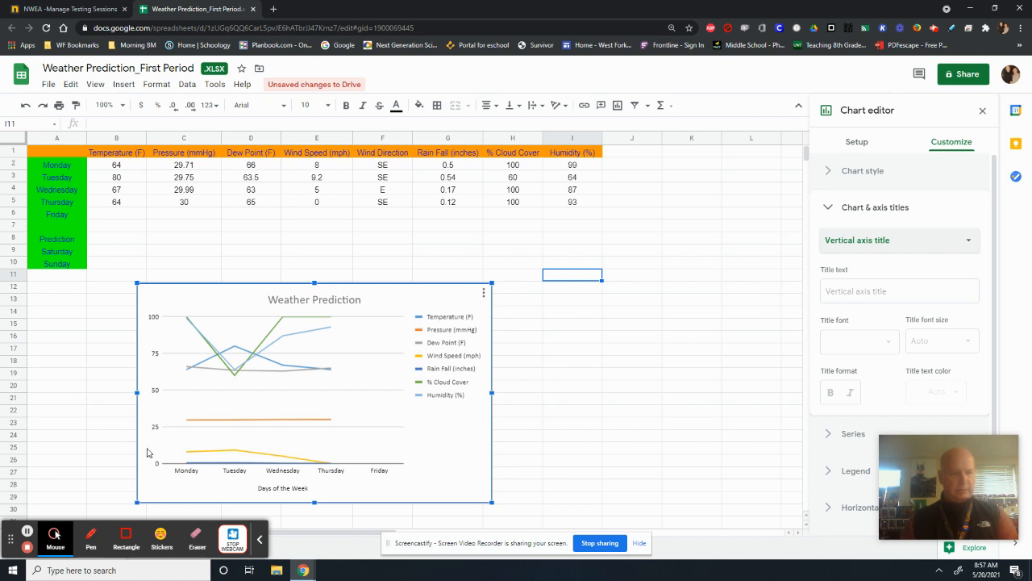
mouse_move(884, 342)
text(Data Range (0-100))
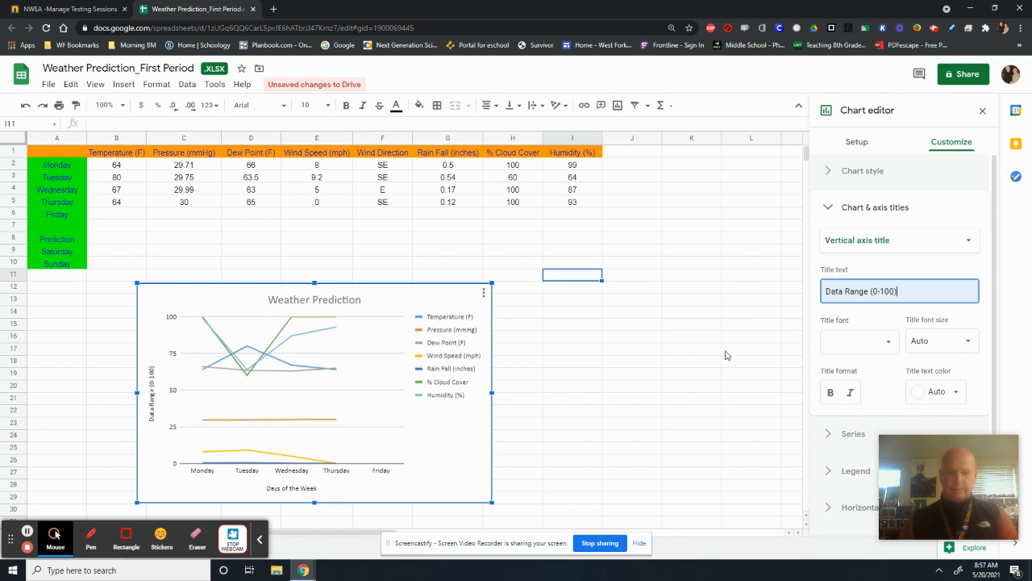
click(690, 423)
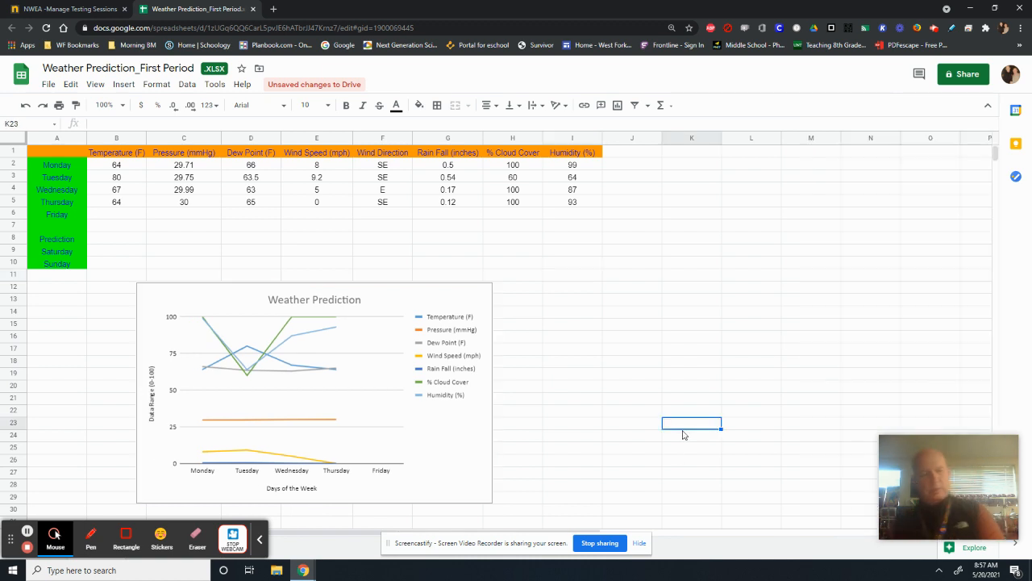
mouse_move(444, 416)
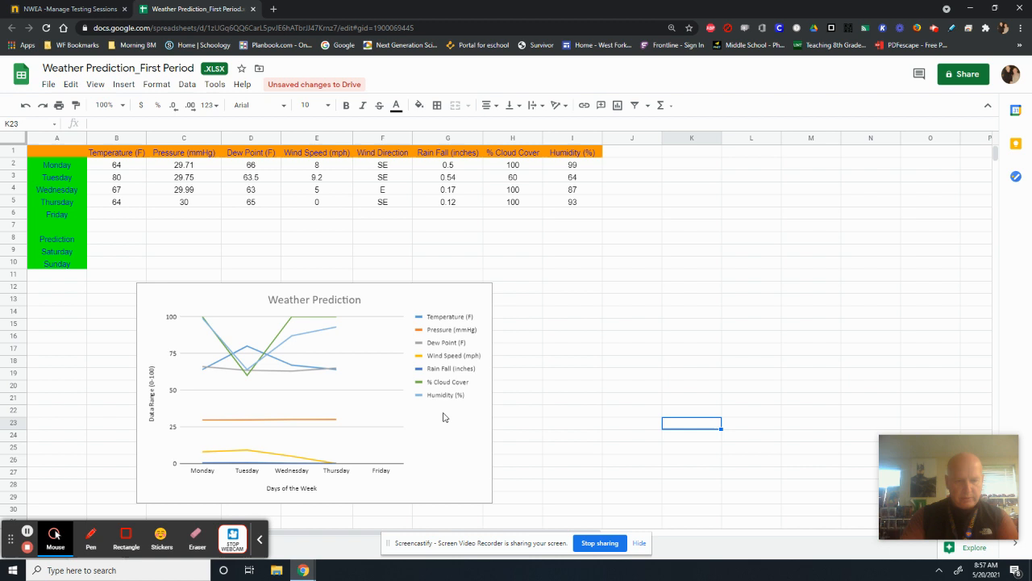
mouse_move(55, 252)
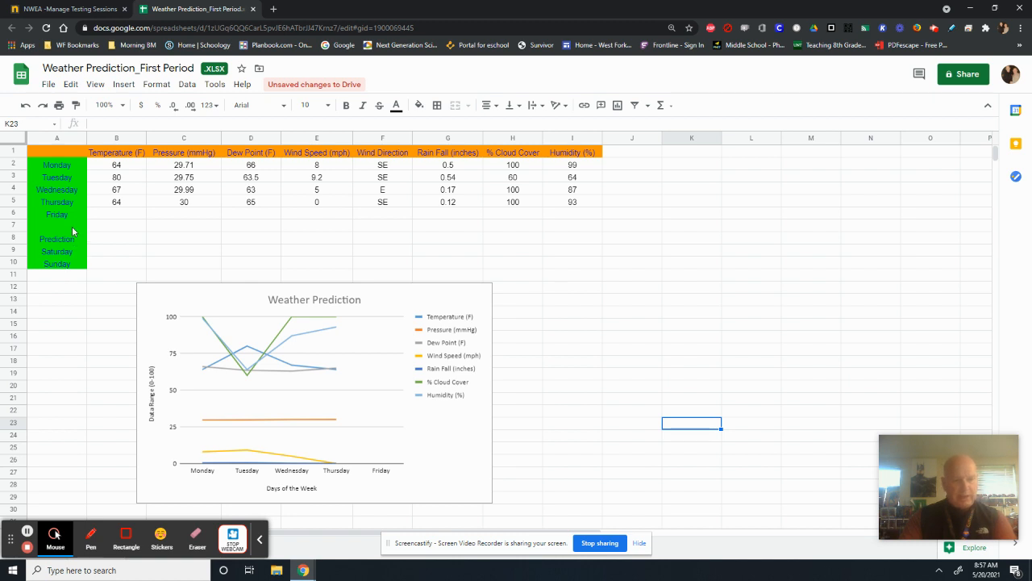
mouse_move(458, 471)
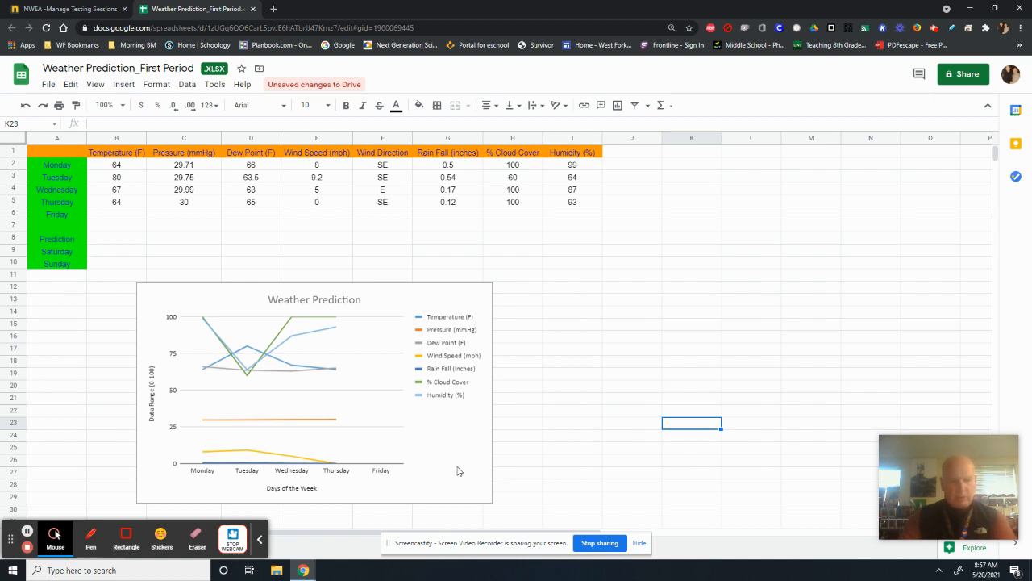
mouse_move(484, 471)
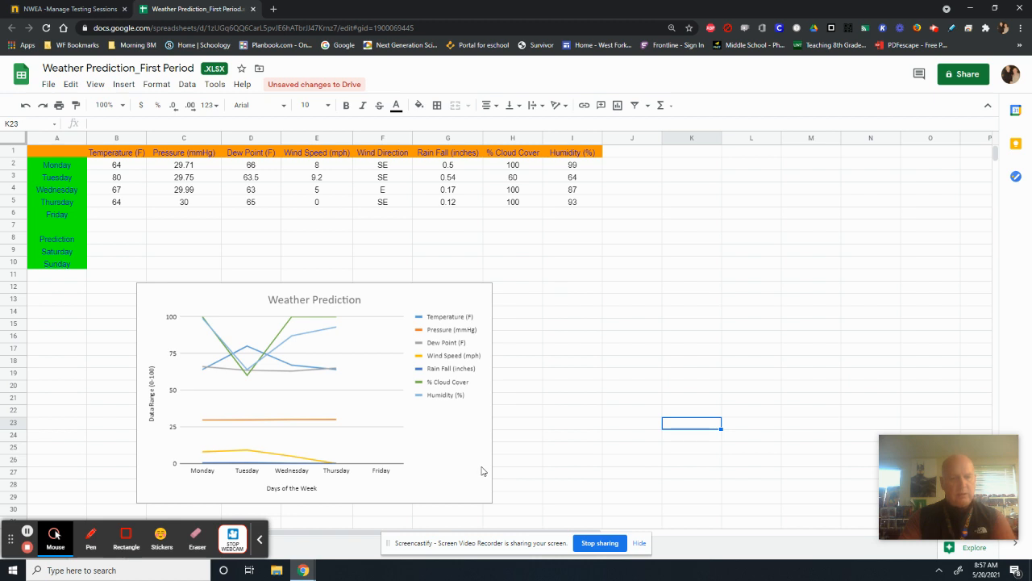
mouse_move(339, 318)
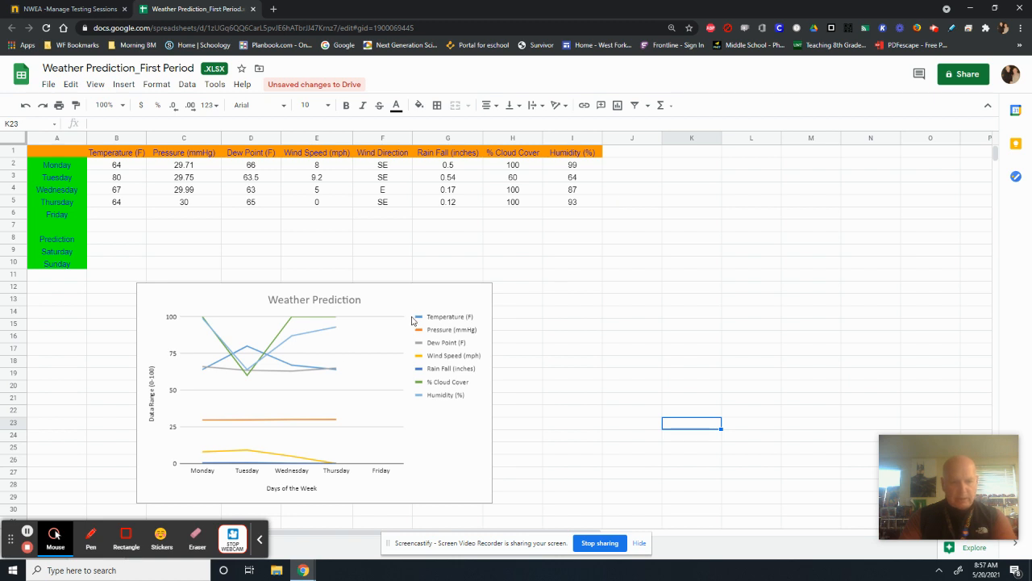
mouse_move(401, 444)
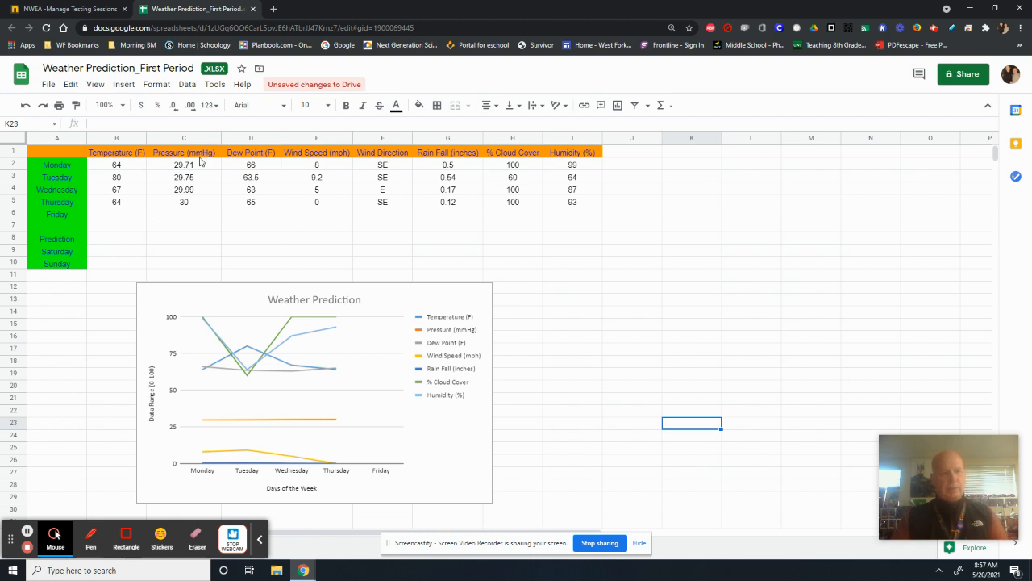
mouse_move(200, 162)
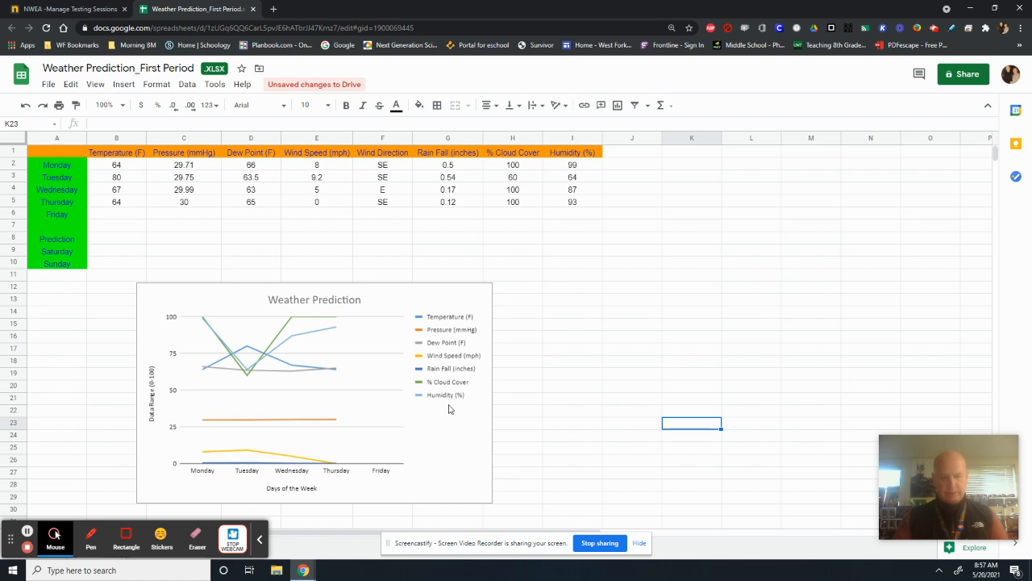
mouse_move(202, 423)
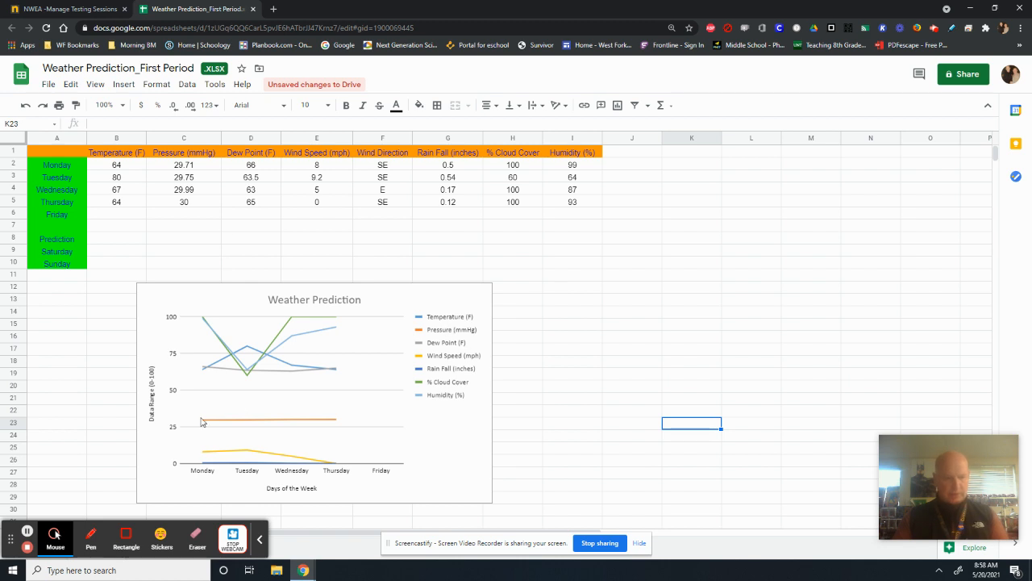
mouse_move(206, 423)
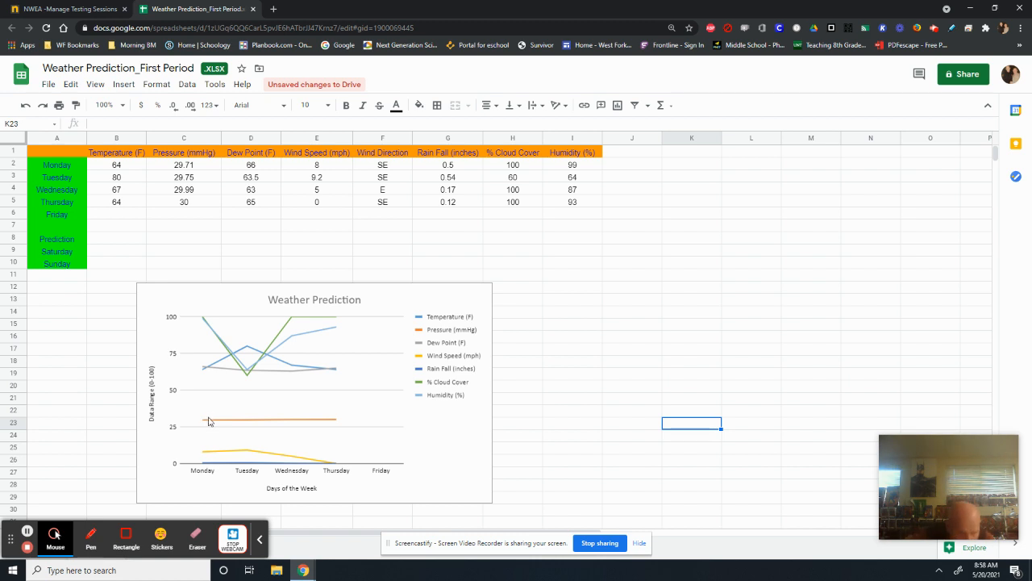
mouse_move(294, 426)
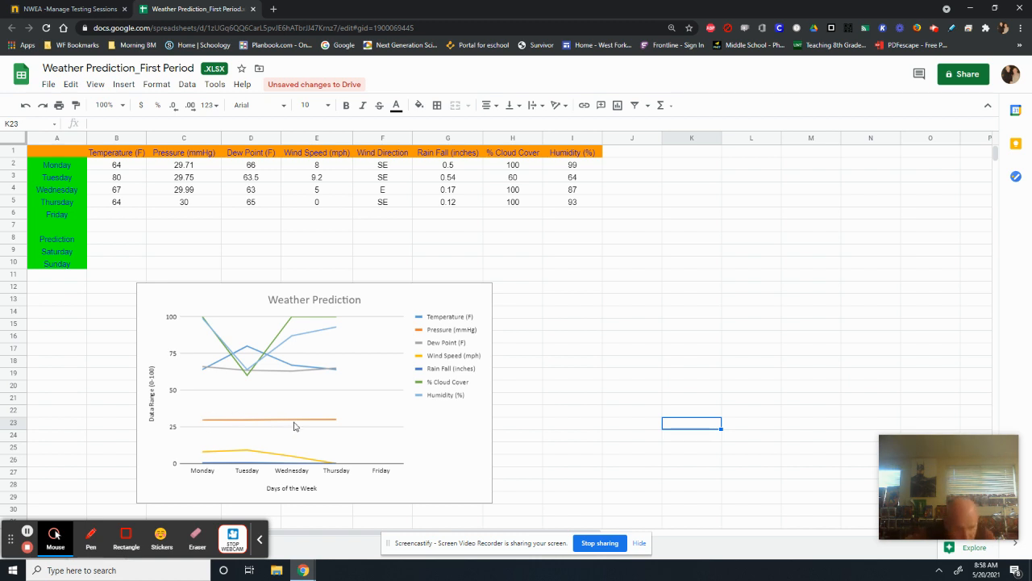
mouse_move(213, 416)
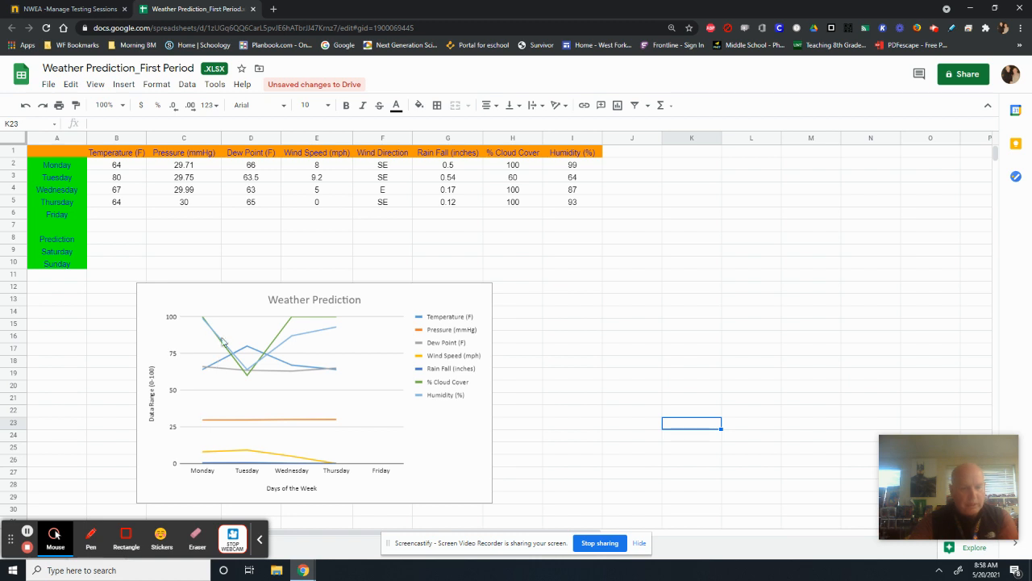
mouse_move(208, 318)
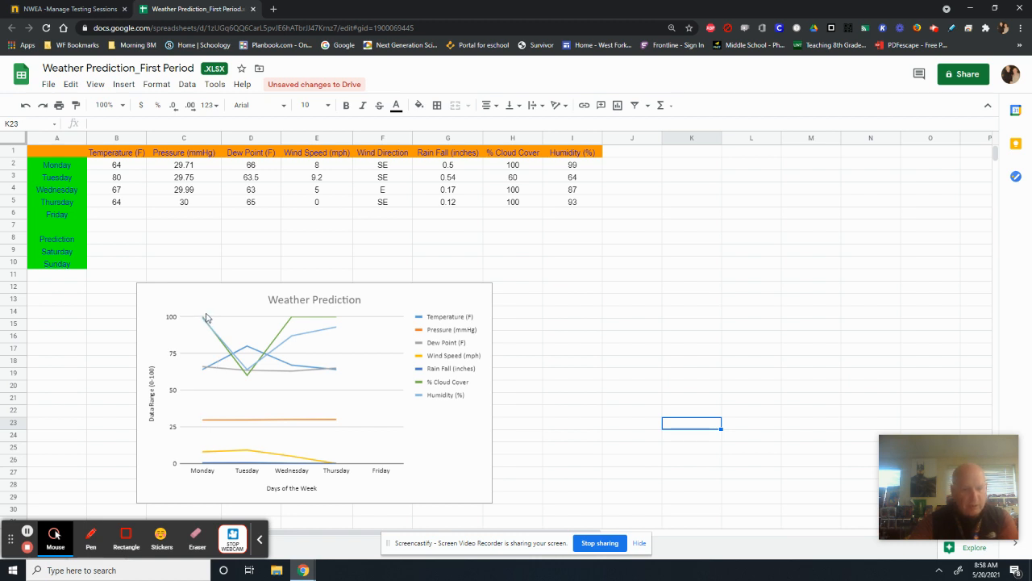
mouse_move(249, 380)
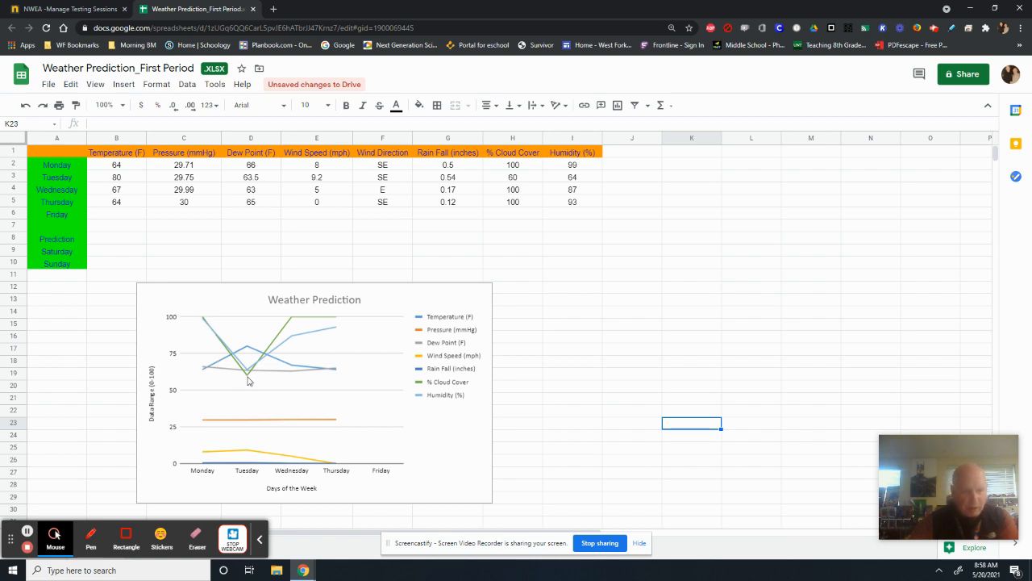
mouse_move(274, 342)
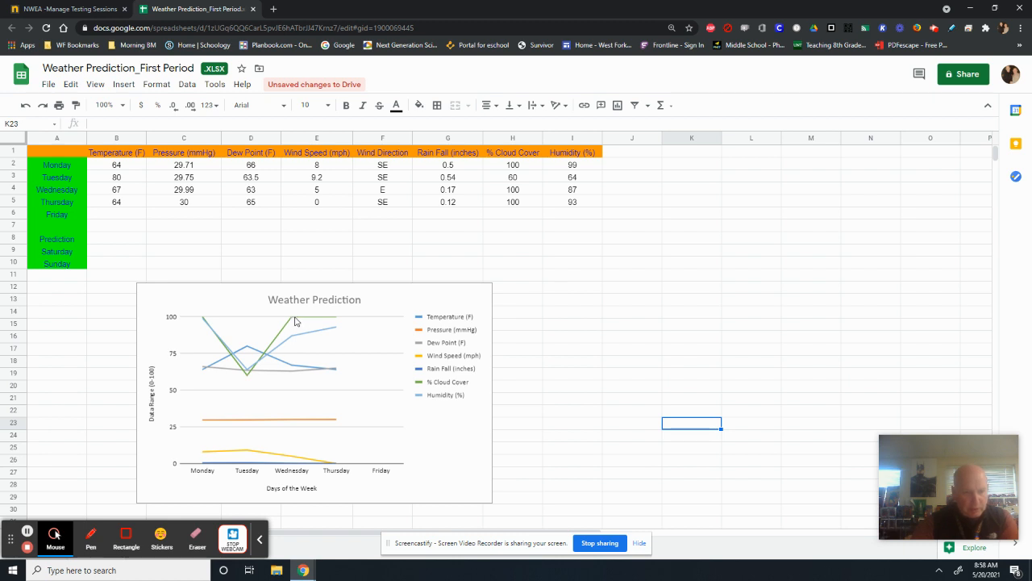
mouse_move(198, 219)
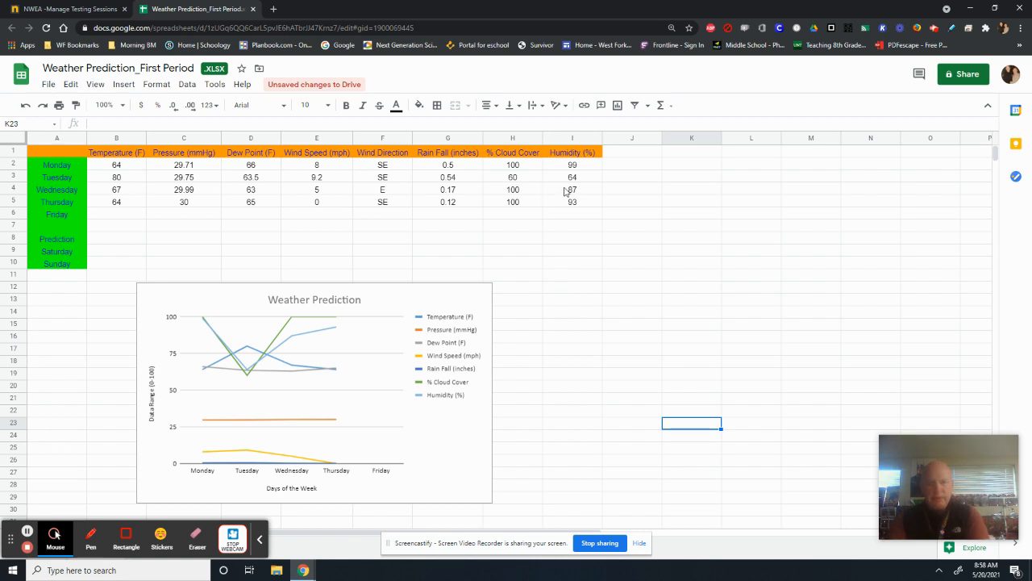
mouse_move(582, 171)
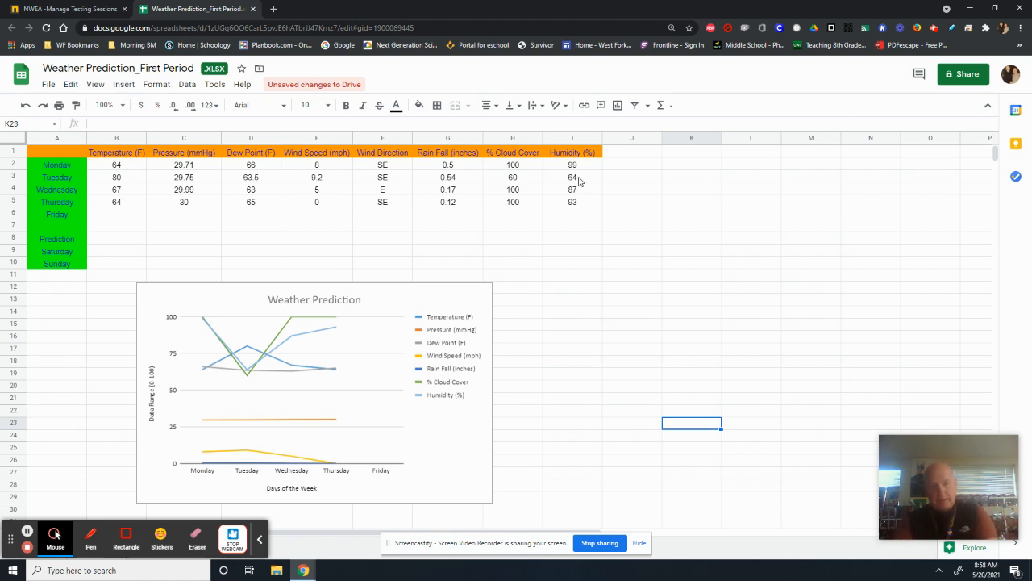
mouse_move(332, 351)
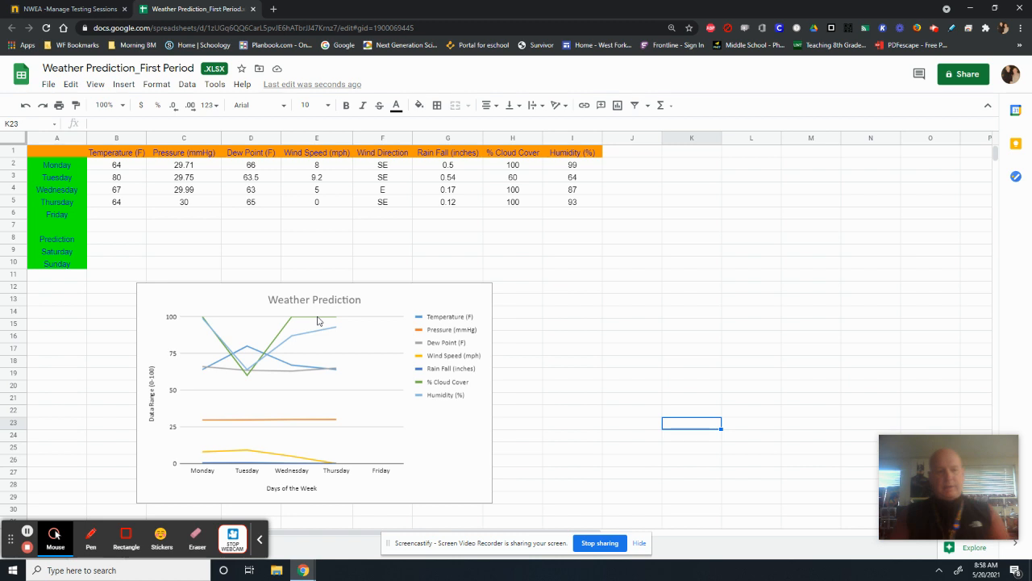
mouse_move(195, 171)
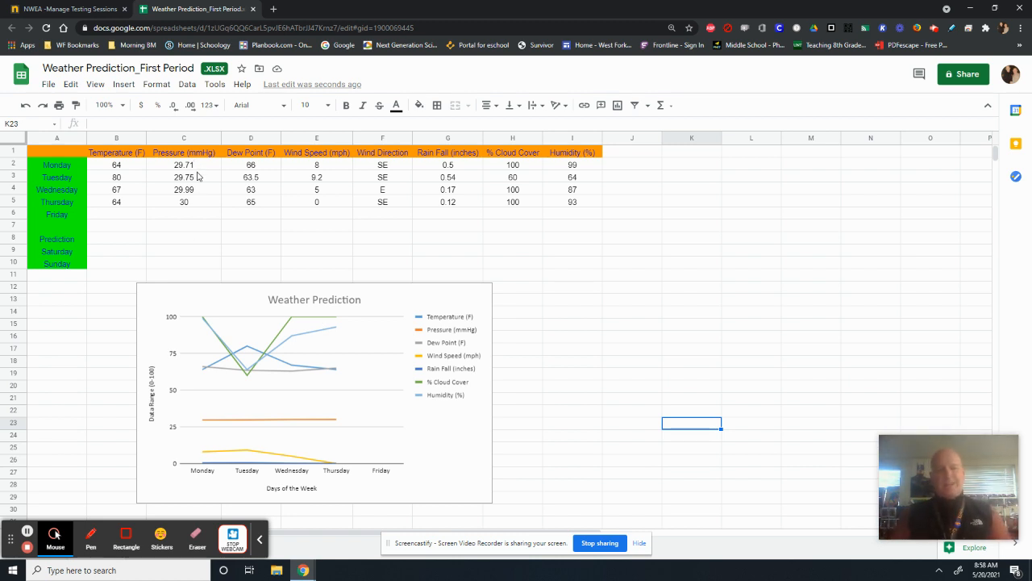
mouse_move(203, 203)
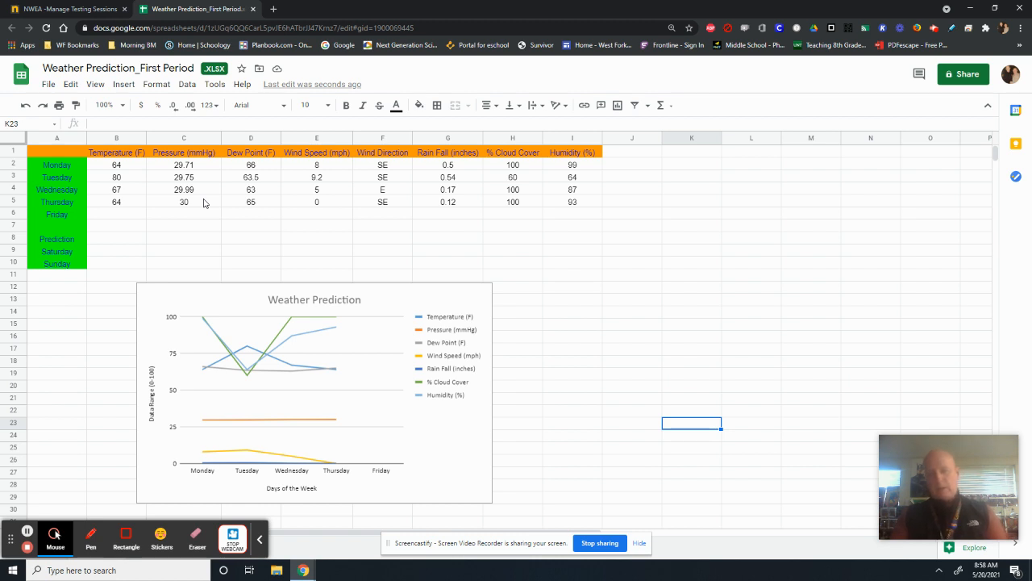
mouse_move(187, 161)
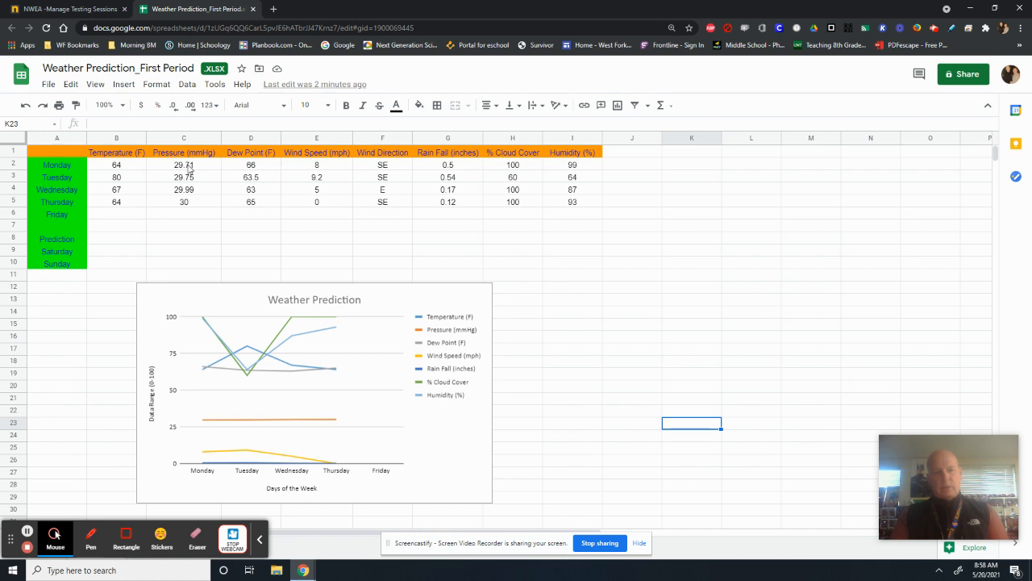
mouse_move(194, 197)
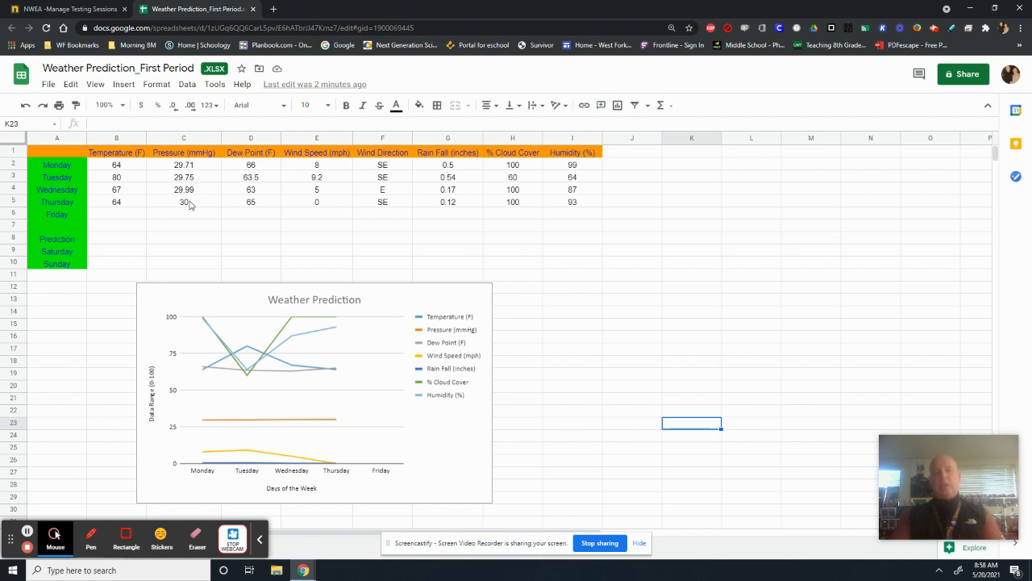
mouse_move(358, 363)
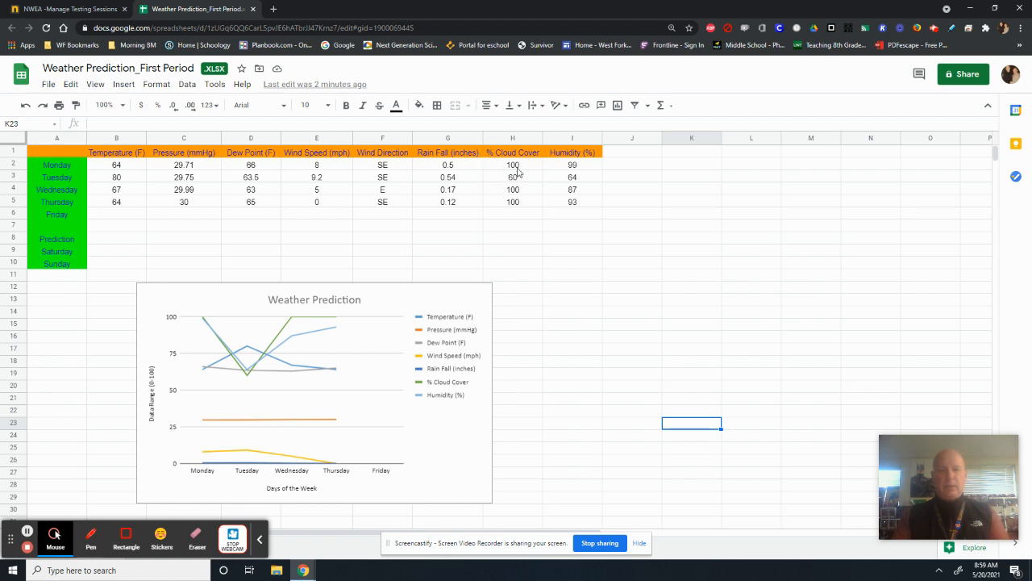
mouse_move(484, 263)
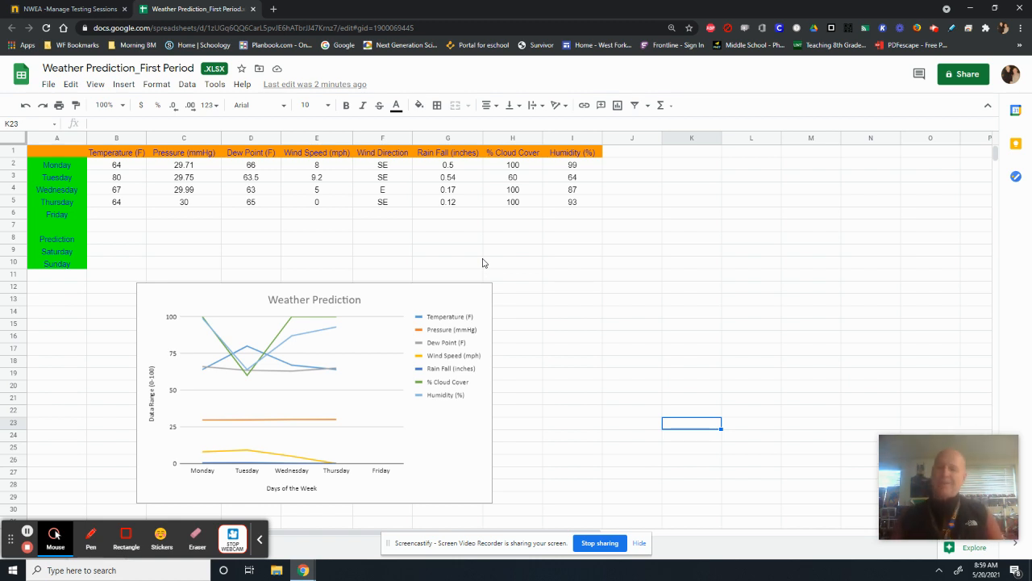
mouse_move(546, 262)
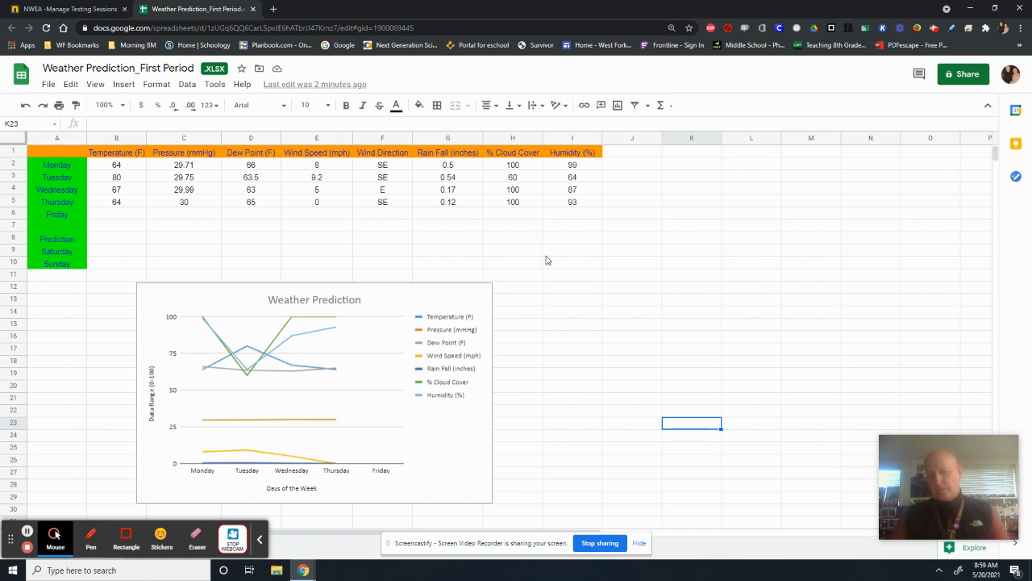
mouse_move(520, 216)
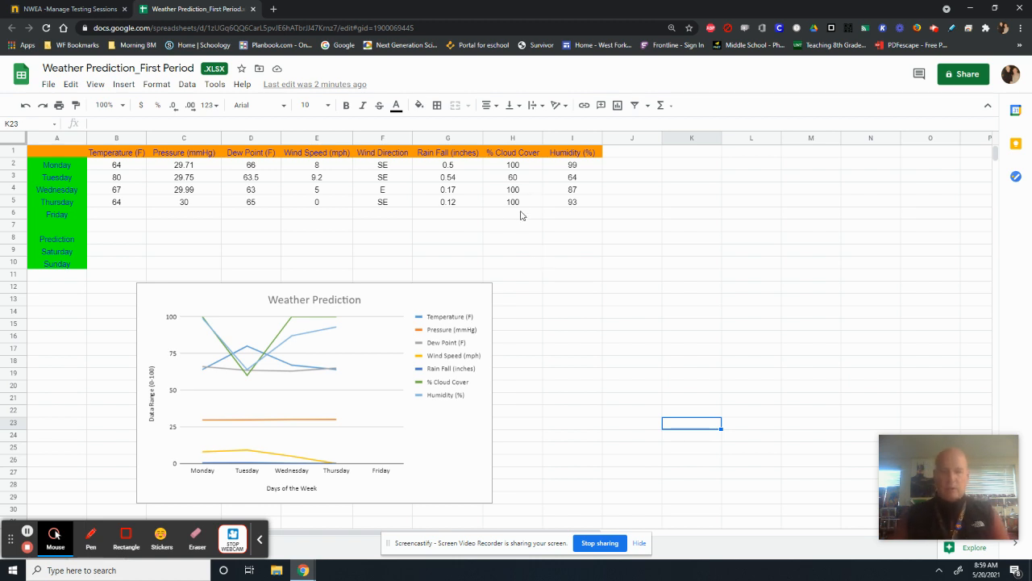
mouse_move(525, 212)
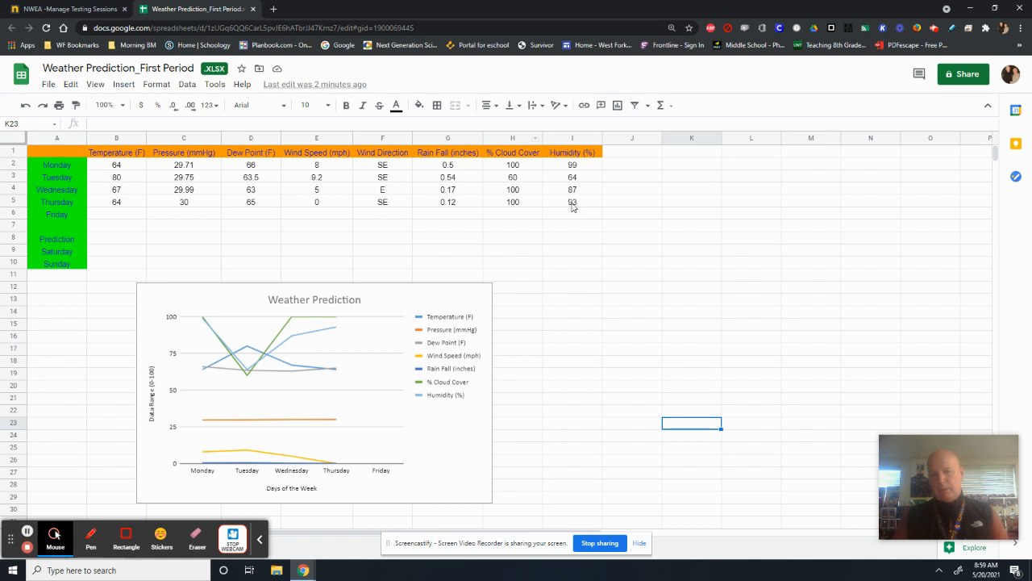
mouse_move(582, 213)
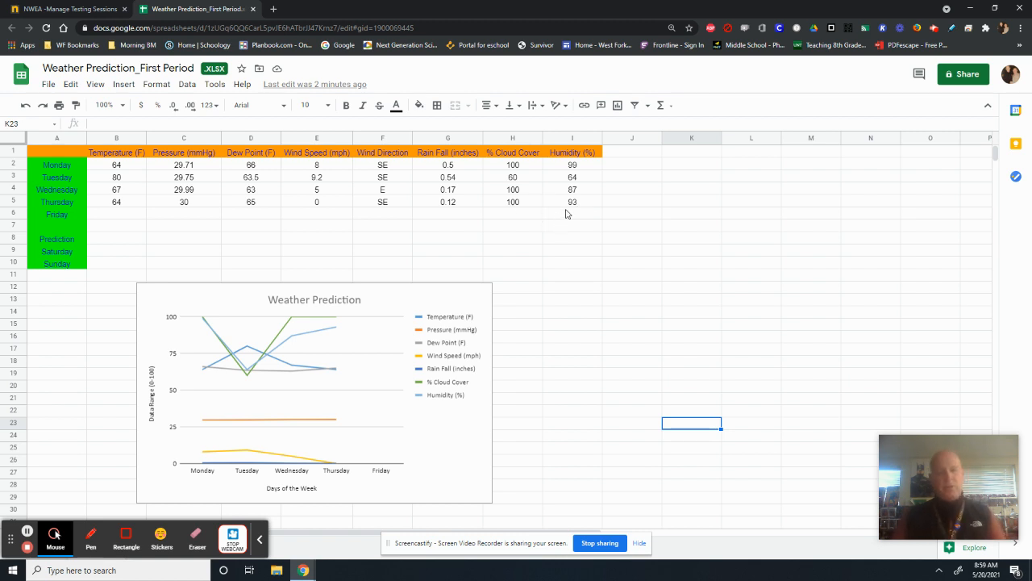
mouse_move(574, 210)
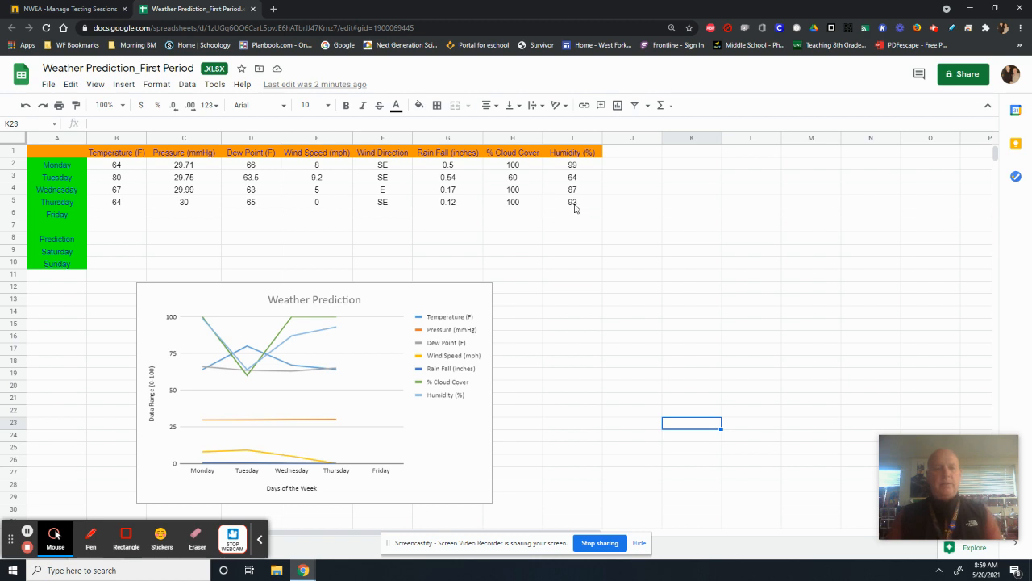
mouse_move(171, 203)
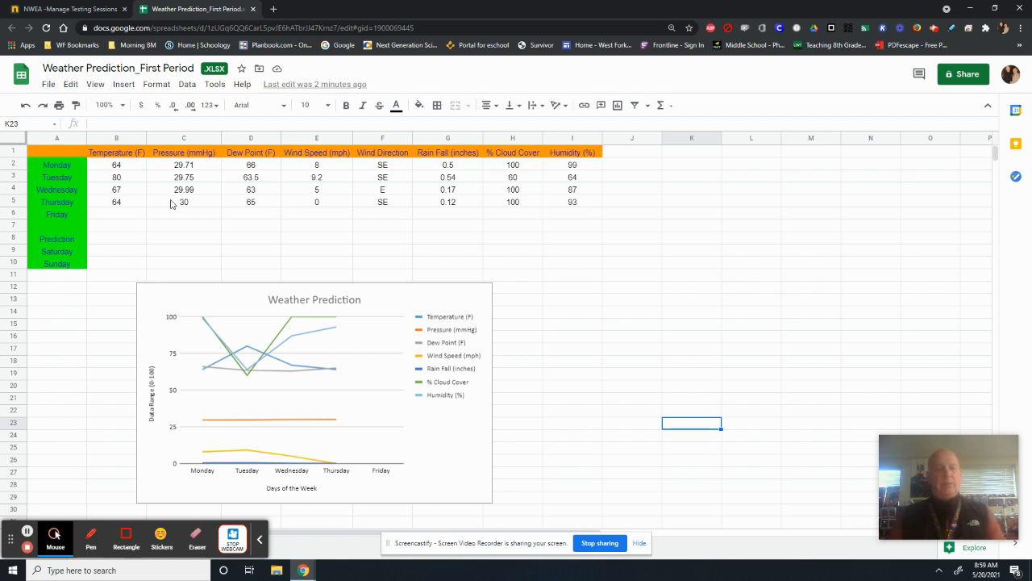
mouse_move(184, 203)
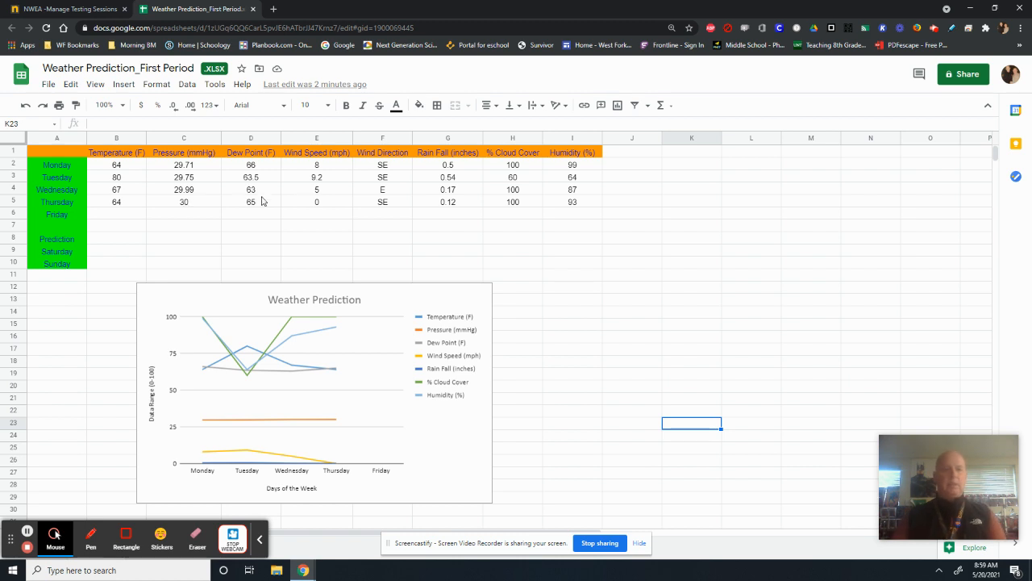
mouse_move(532, 201)
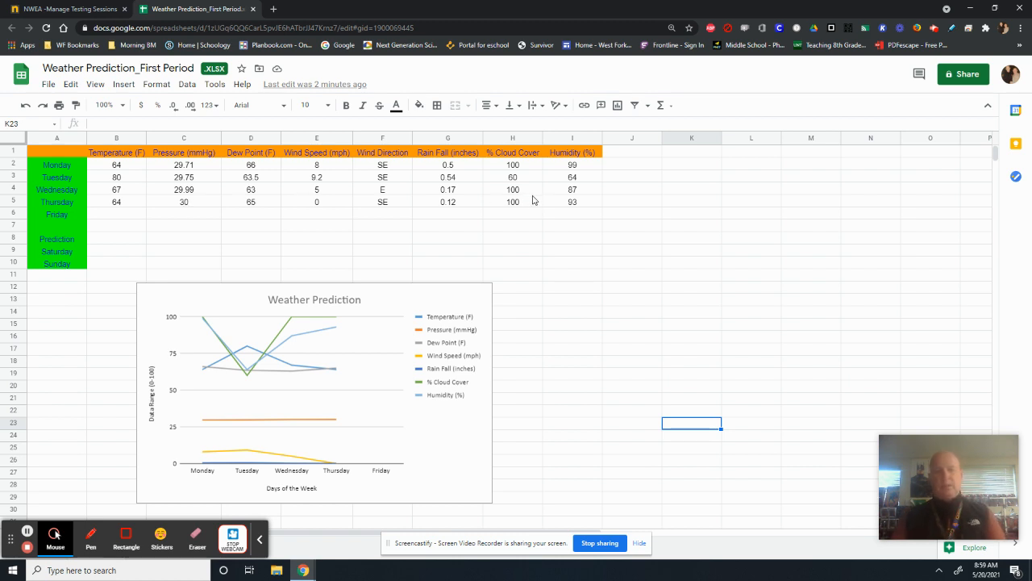
mouse_move(562, 337)
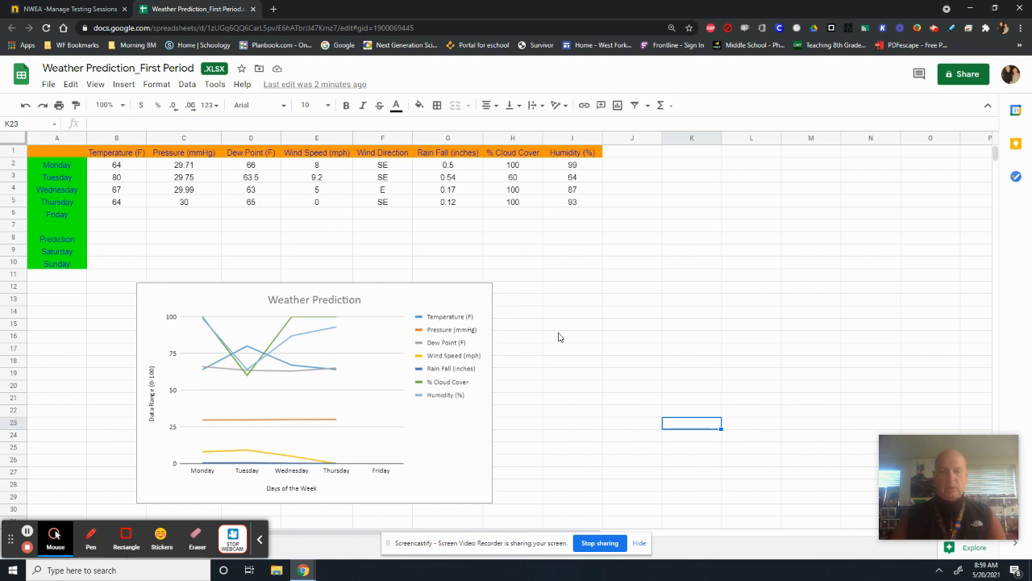
scroll(down, 3)
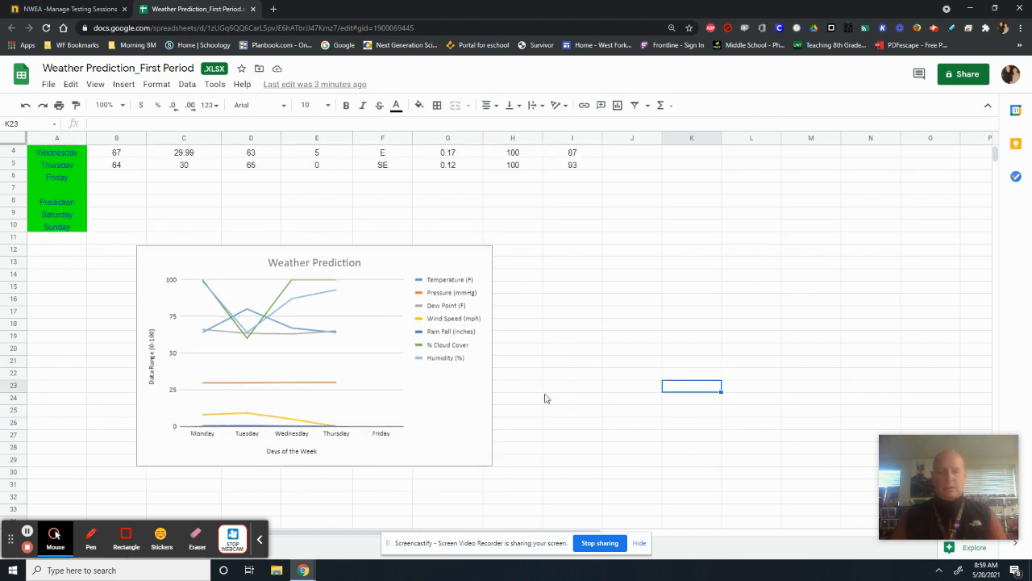
mouse_move(406, 287)
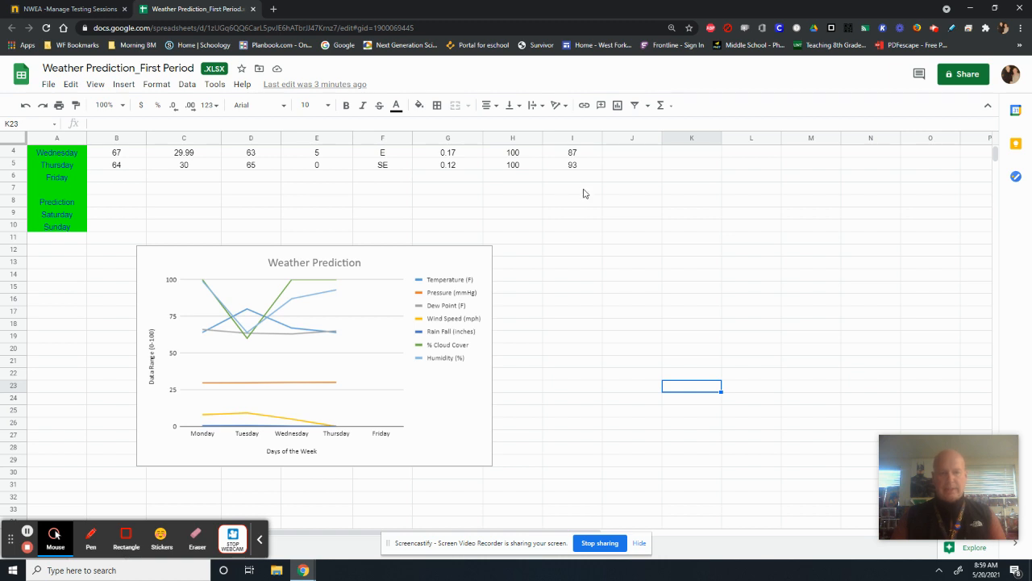
mouse_move(397, 333)
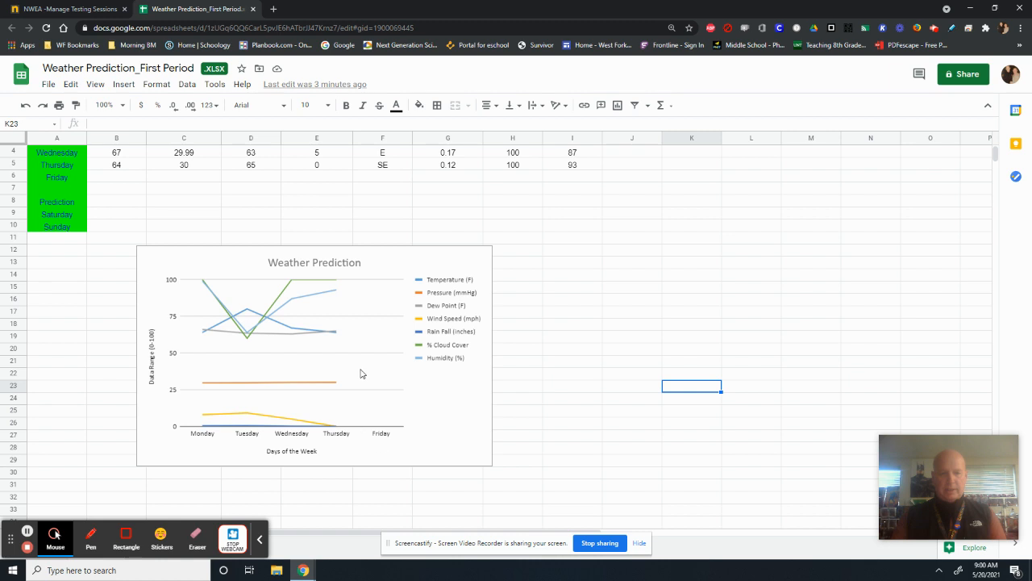
mouse_move(426, 229)
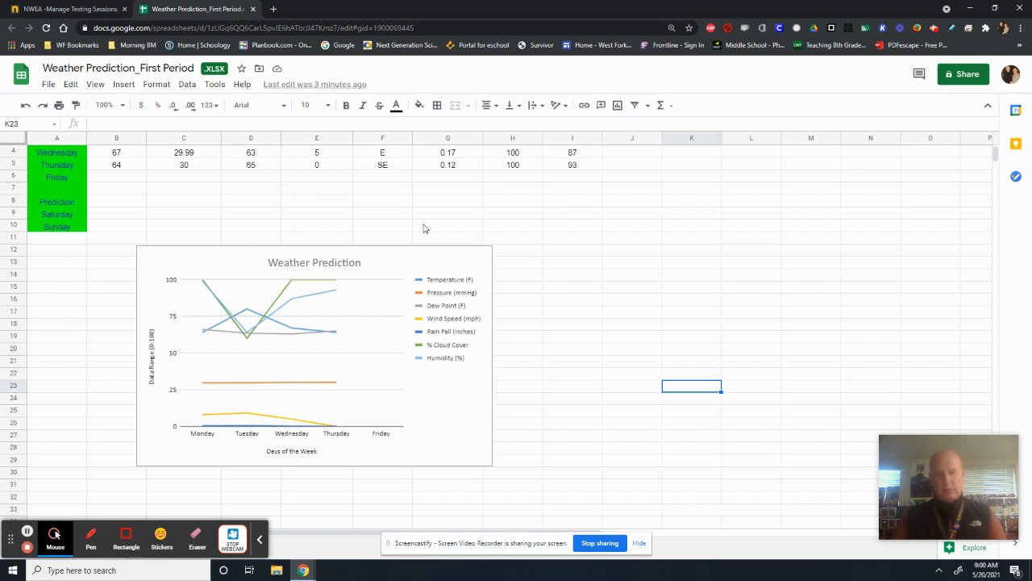